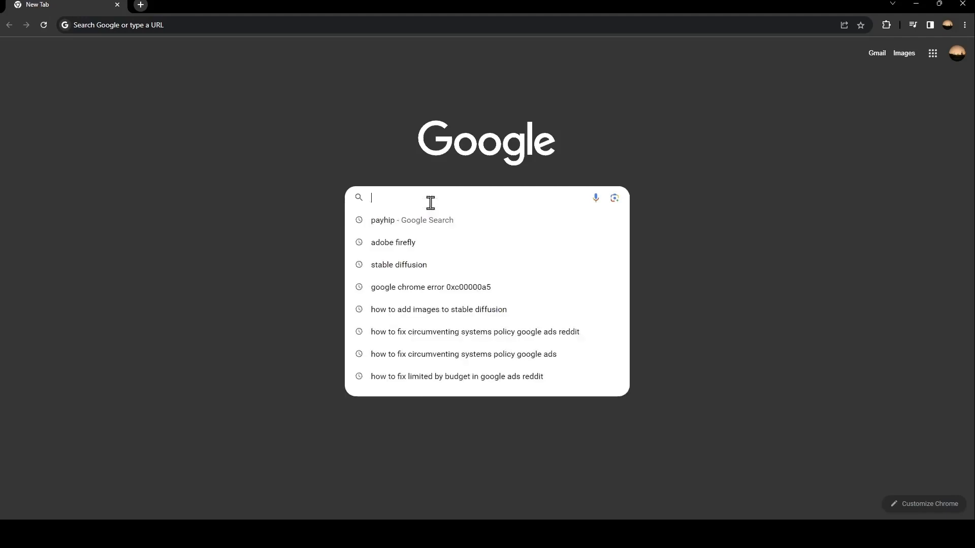
- Search Google for 'payhip' to find Payhip's official site
{"action": "type", "text": "payhip"}
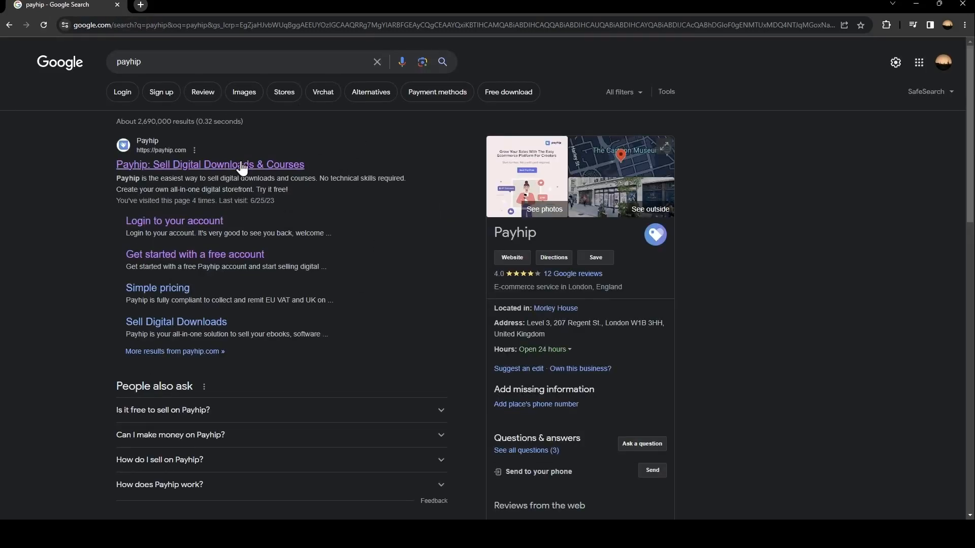
- Go to payhip.com from the results and begin the free account sign-up
{"action": "left_click", "coordinate": [209, 165]}
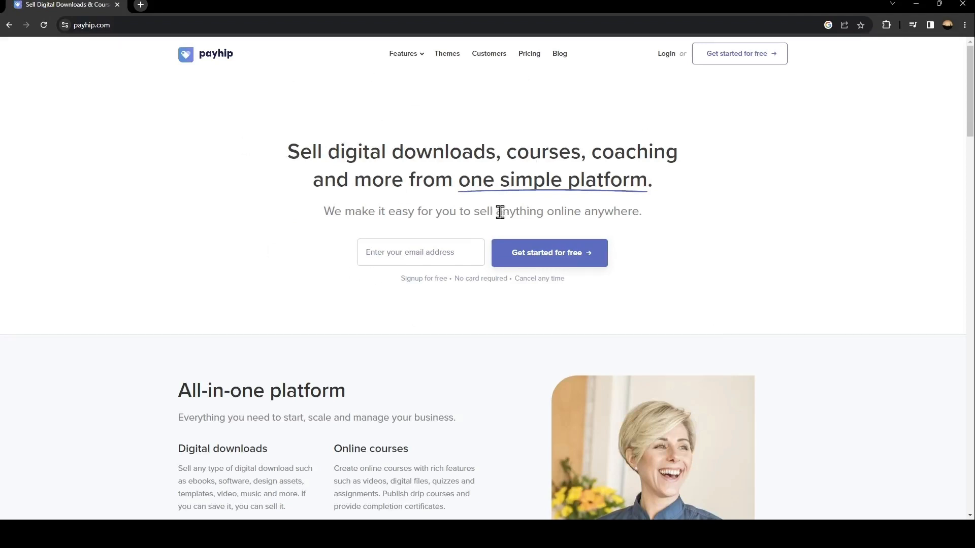
{"action": "mouse_move", "coordinate": [663, 53]}
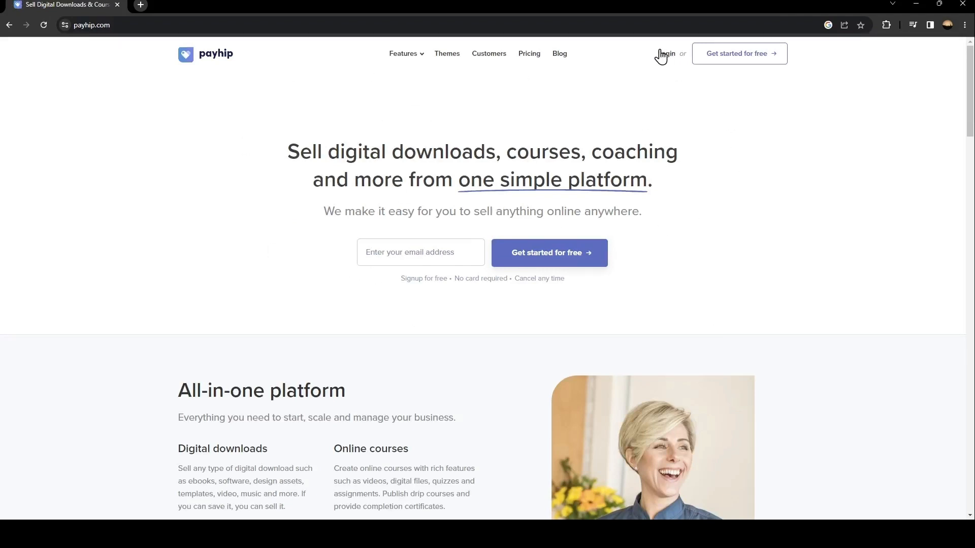
{"action": "mouse_move", "coordinate": [606, 264]}
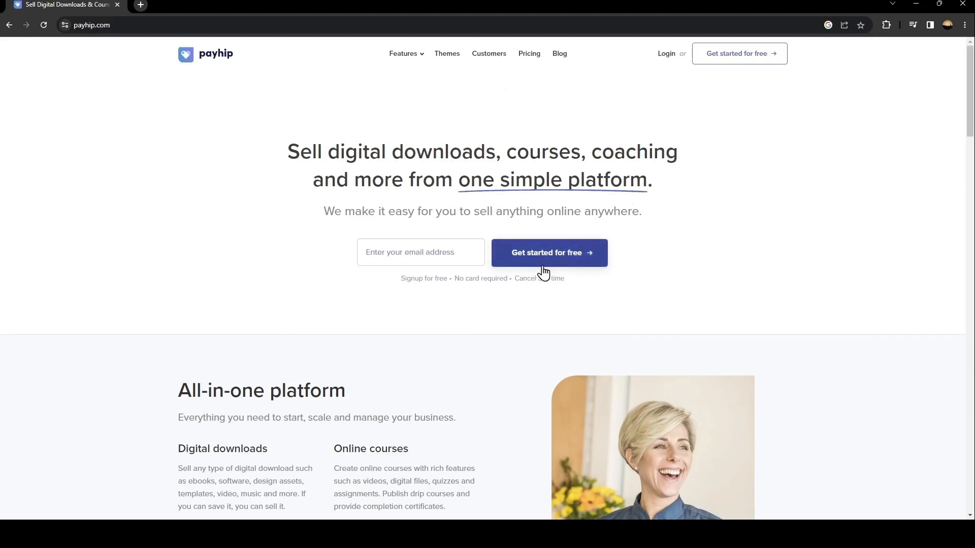
{"action": "left_click", "coordinate": [548, 253]}
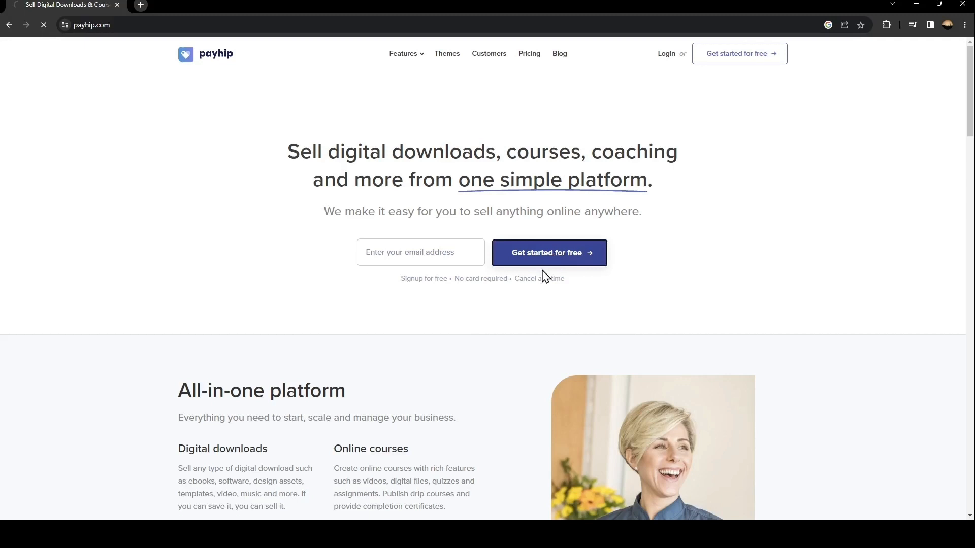
{"action": "left_click", "coordinate": [548, 253]}
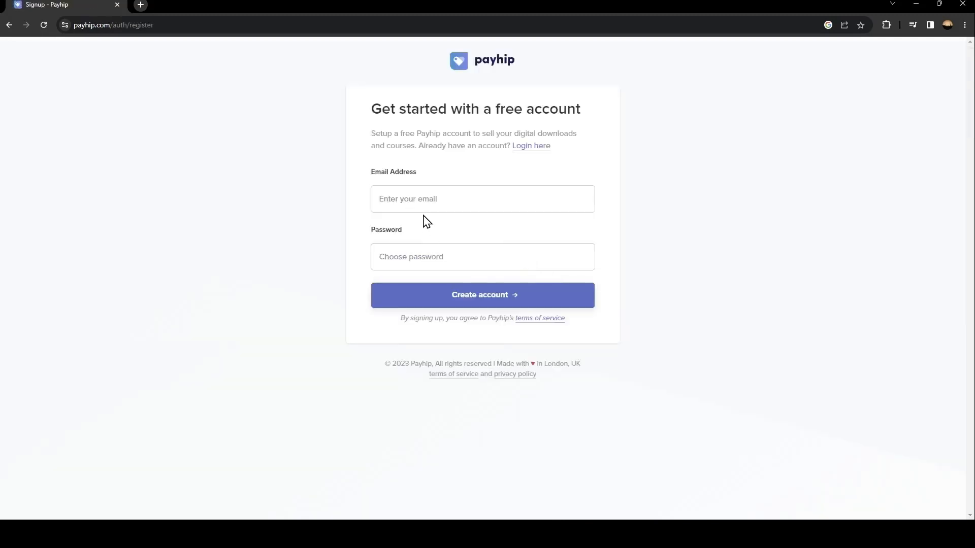
{"action": "left_click", "coordinate": [462, 199]}
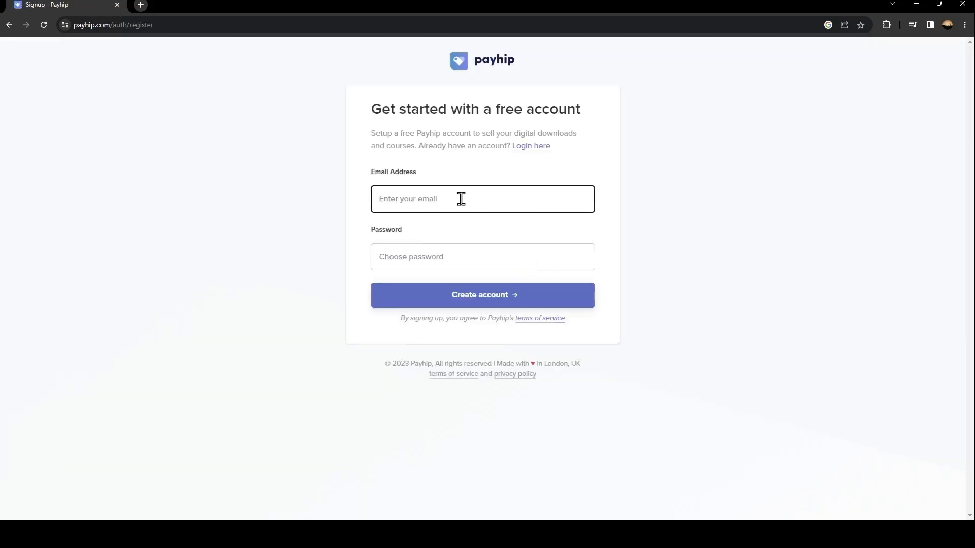
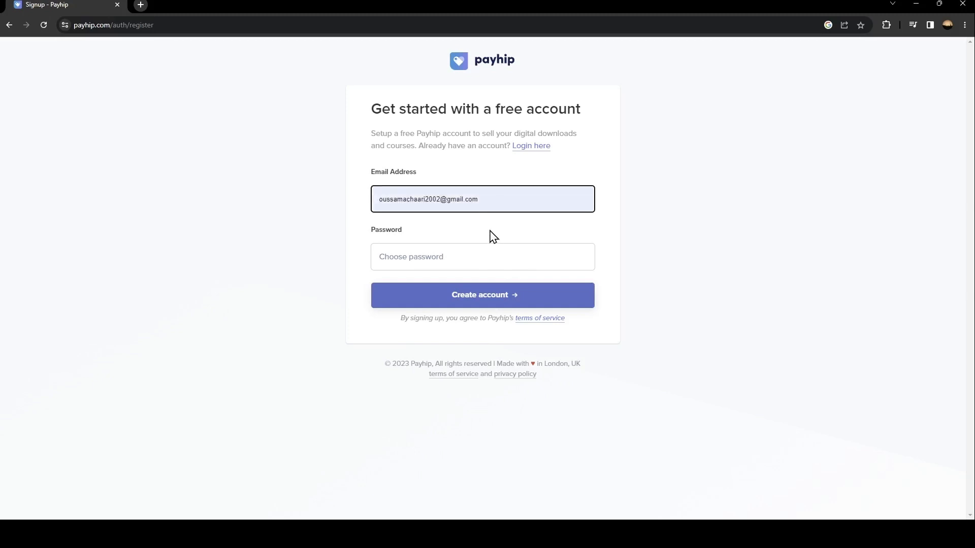
{"action": "left_click", "coordinate": [482, 257]}
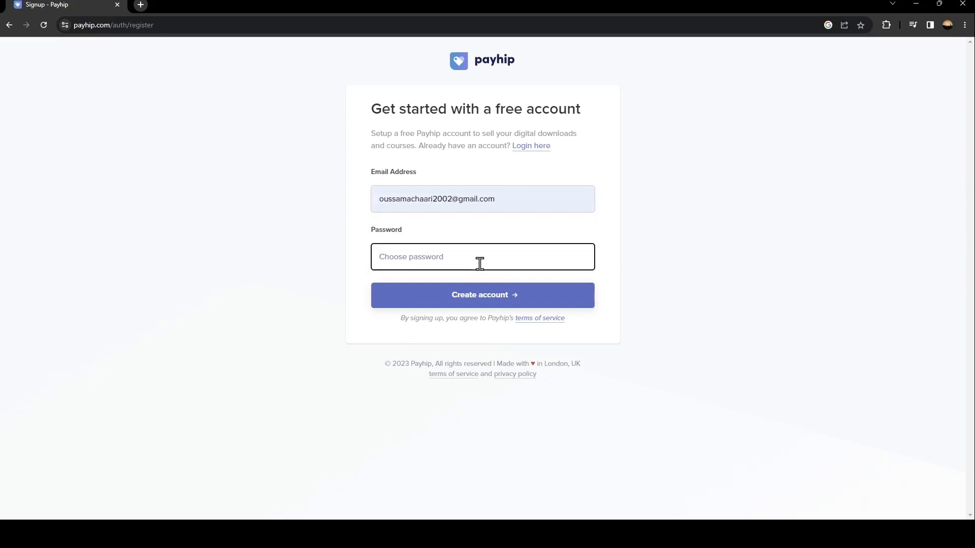
{"action": "mouse_move", "coordinate": [717, 230]}
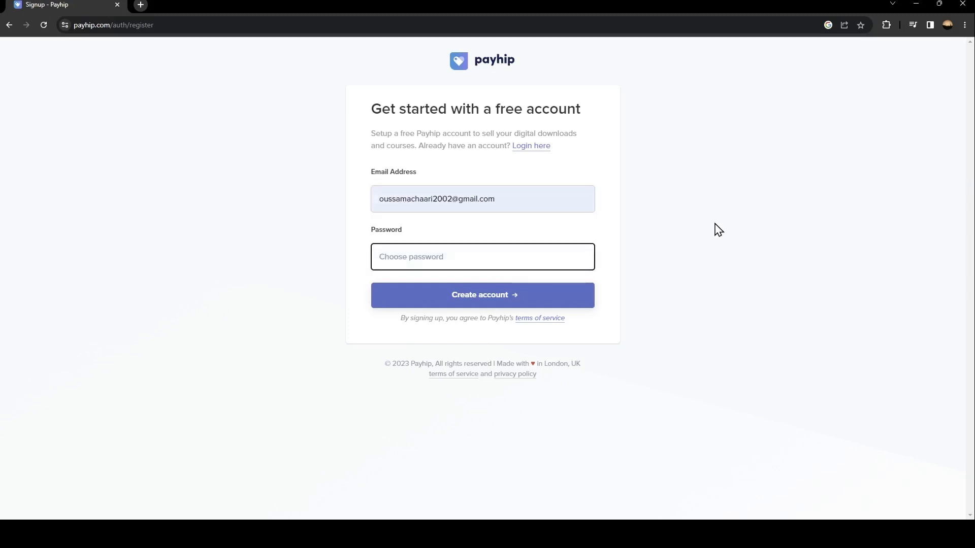
{"action": "type", "text": "••"}
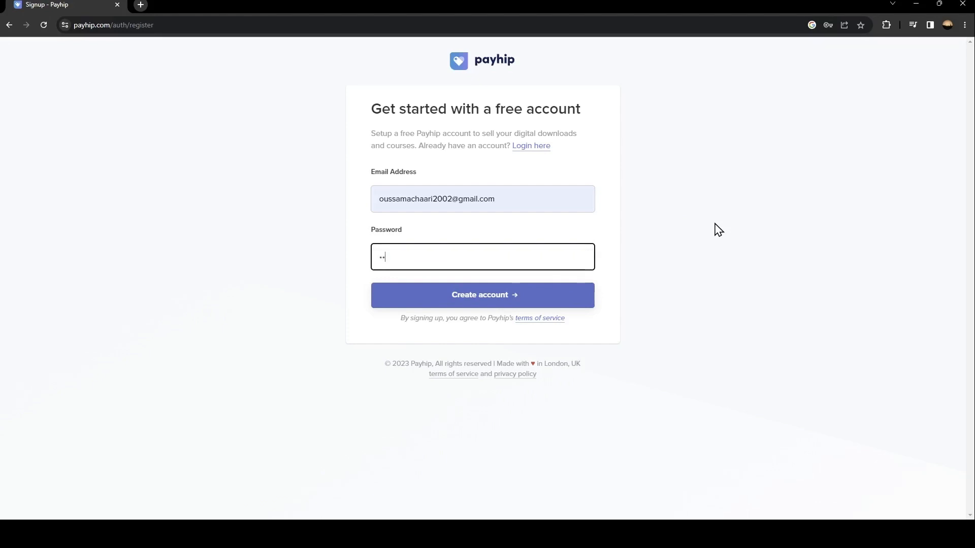
{"action": "type", "text": "*"}
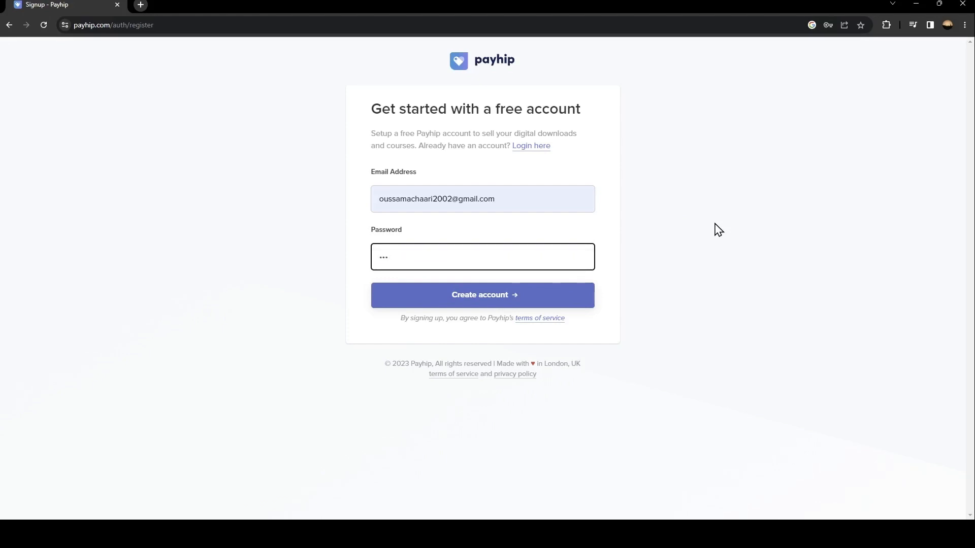
{"action": "type", "text": "•"}
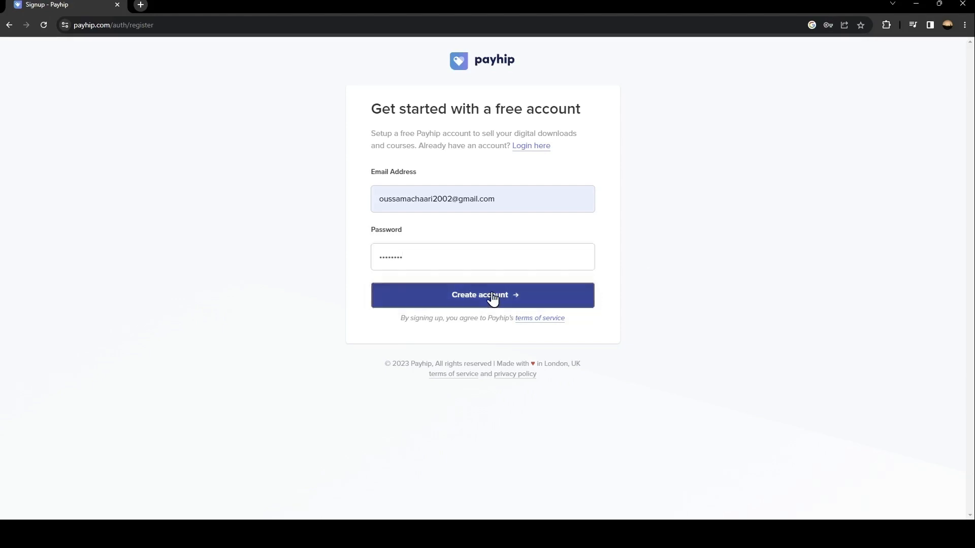
{"action": "left_click", "coordinate": [482, 295]}
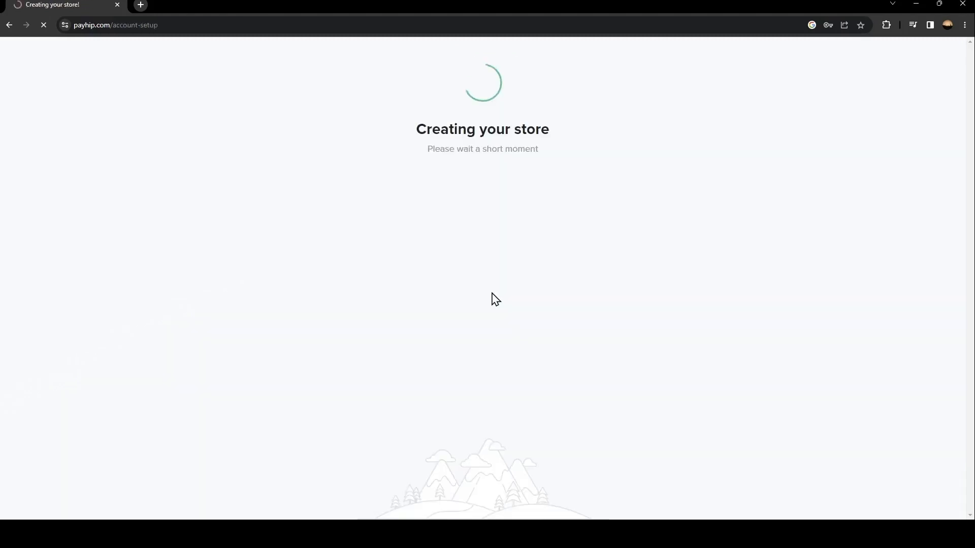
{"action": "mouse_move", "coordinate": [787, 193]}
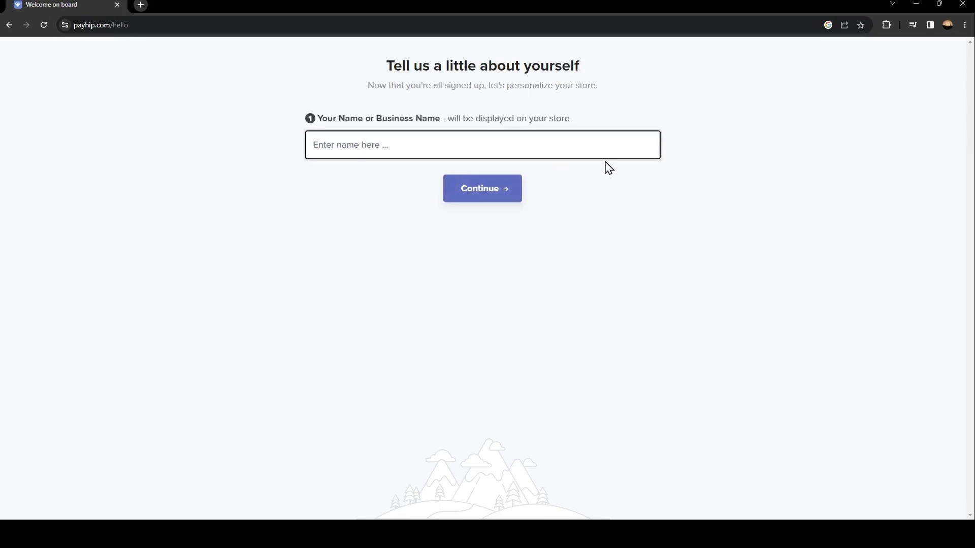
- Enter AIZEN as the business name on the onboarding page
{"action": "type", "text": "AiZEN"}
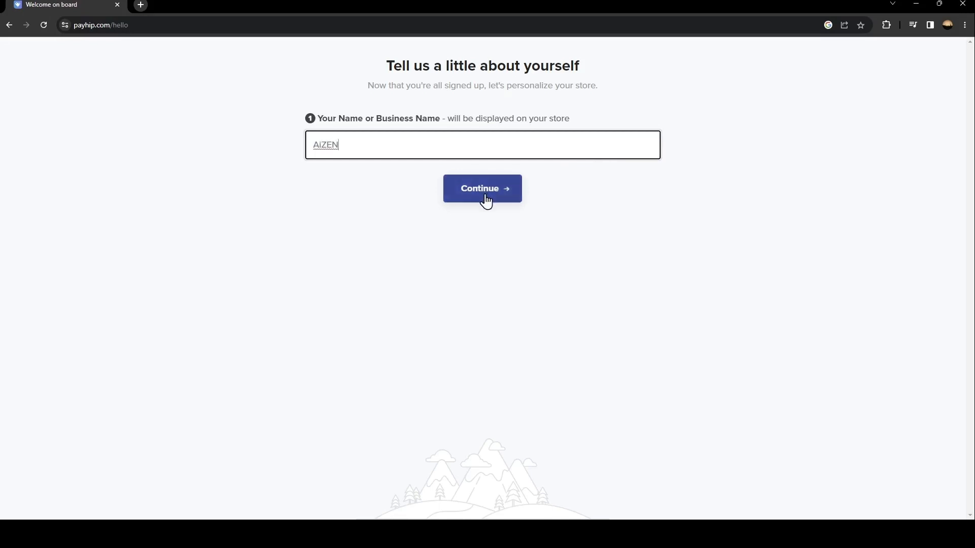
- Replace the taken username with 'Aizenthesamurai' and start selling, reaching the dashboard
{"action": "left_click", "coordinate": [482, 188]}
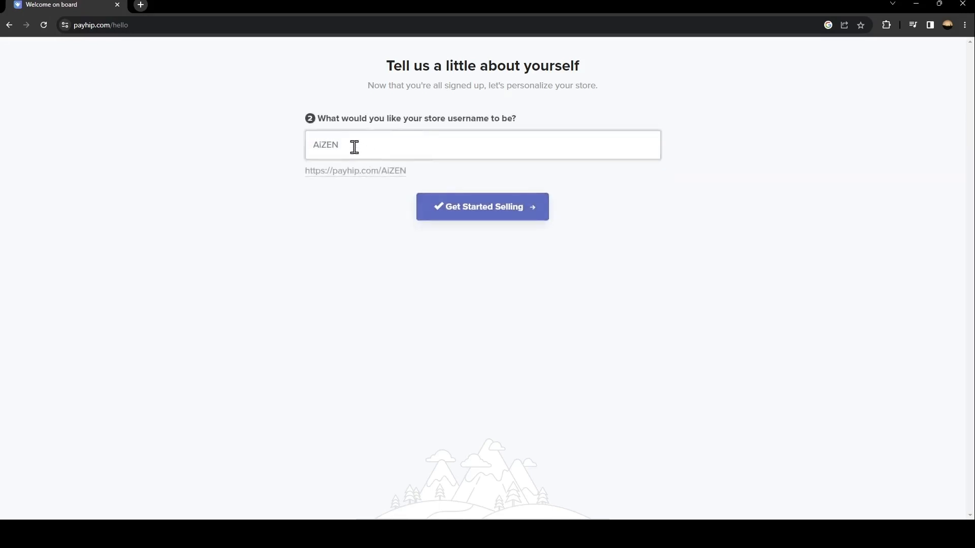
{"action": "mouse_move", "coordinate": [419, 118]}
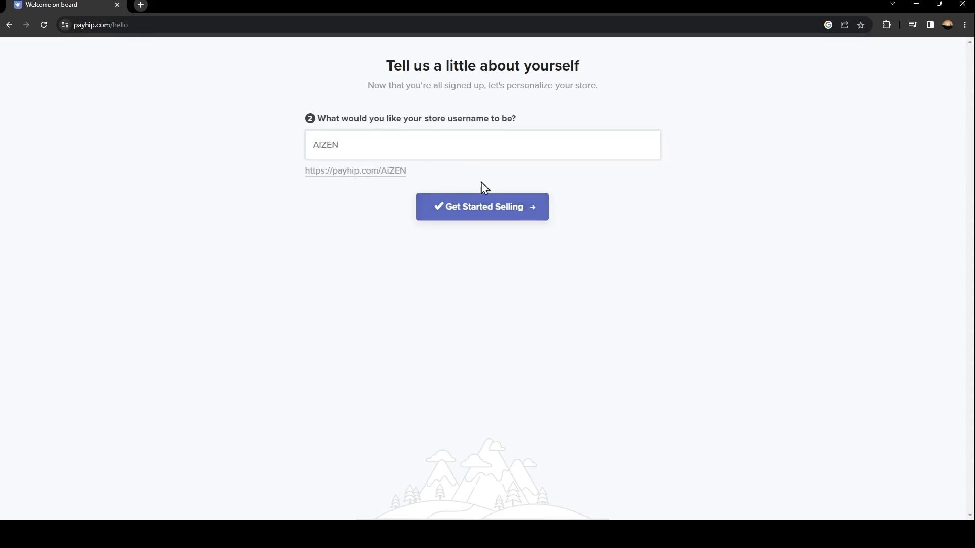
{"action": "left_click", "coordinate": [483, 207]}
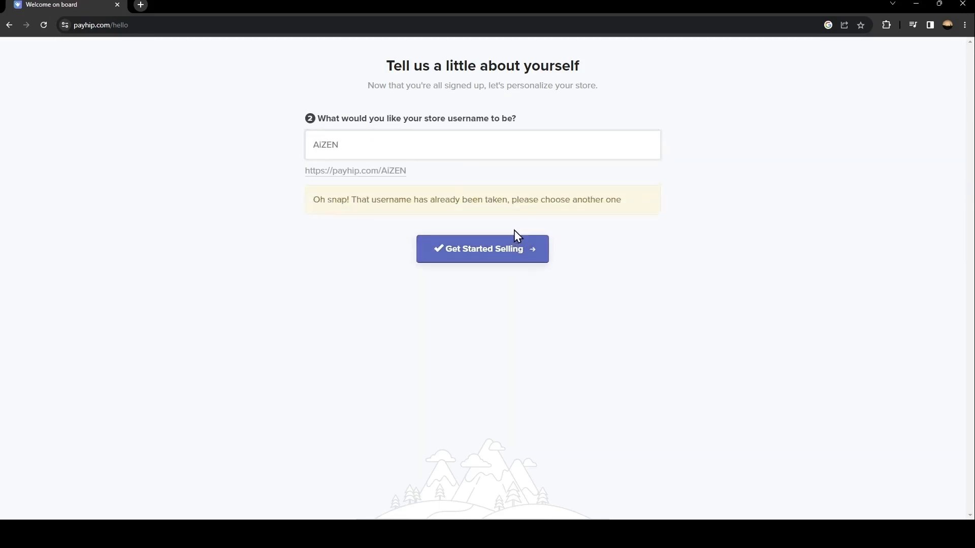
{"action": "mouse_move", "coordinate": [460, 200]}
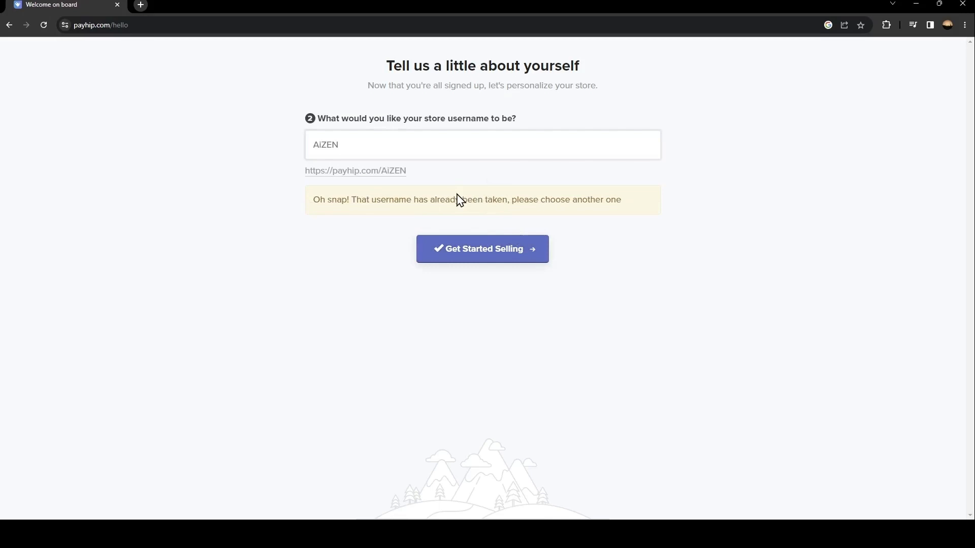
{"action": "double_click", "coordinate": [328, 145]}
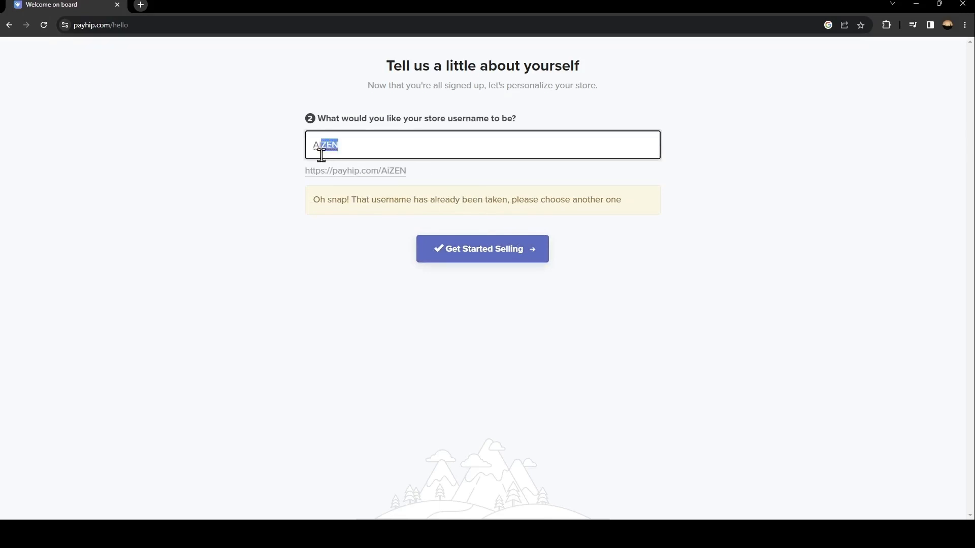
{"action": "type", "text": "Aizen"}
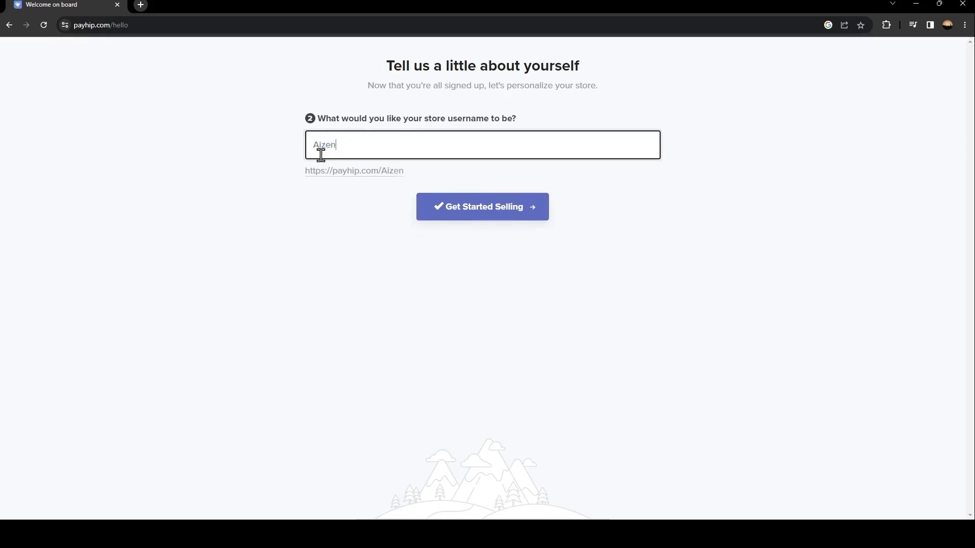
{"action": "type", "text": "the"}
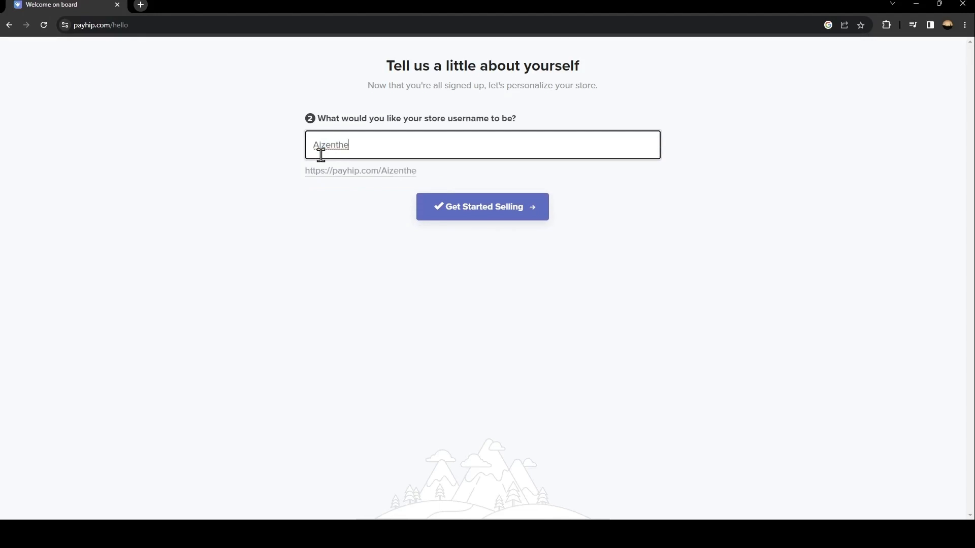
{"action": "type", "text": "samurai"}
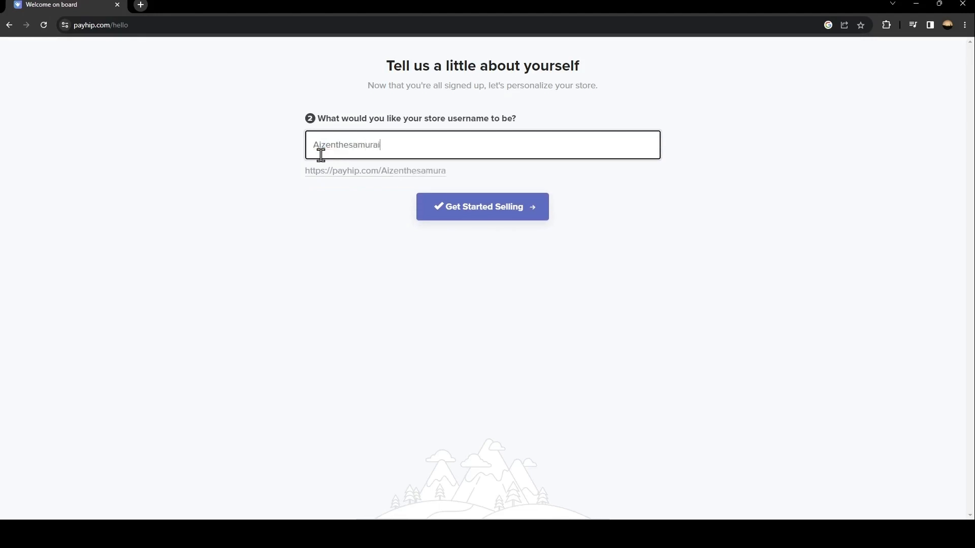
{"action": "left_click", "coordinate": [482, 207]}
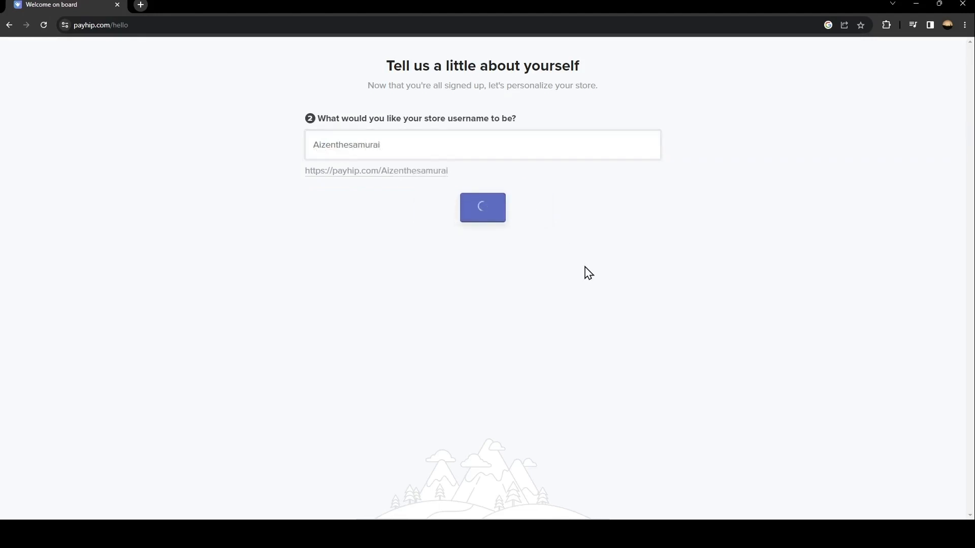
{"action": "left_click", "coordinate": [483, 207]}
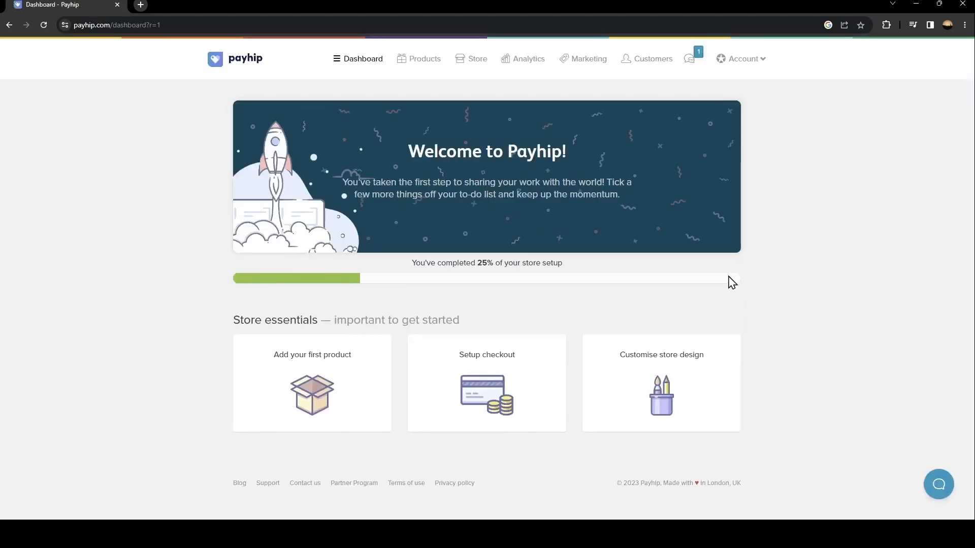
{"action": "mouse_move", "coordinate": [204, 232]}
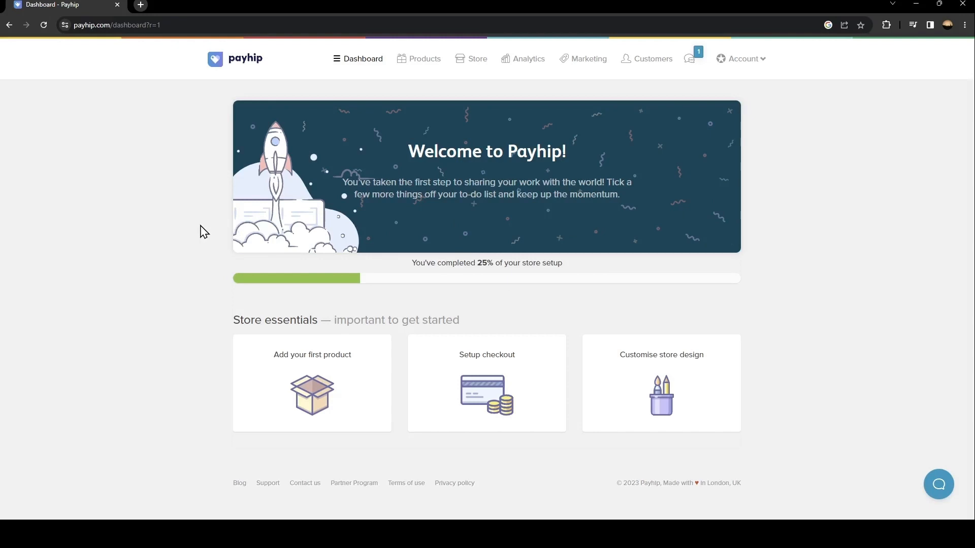
{"action": "mouse_move", "coordinate": [213, 338]}
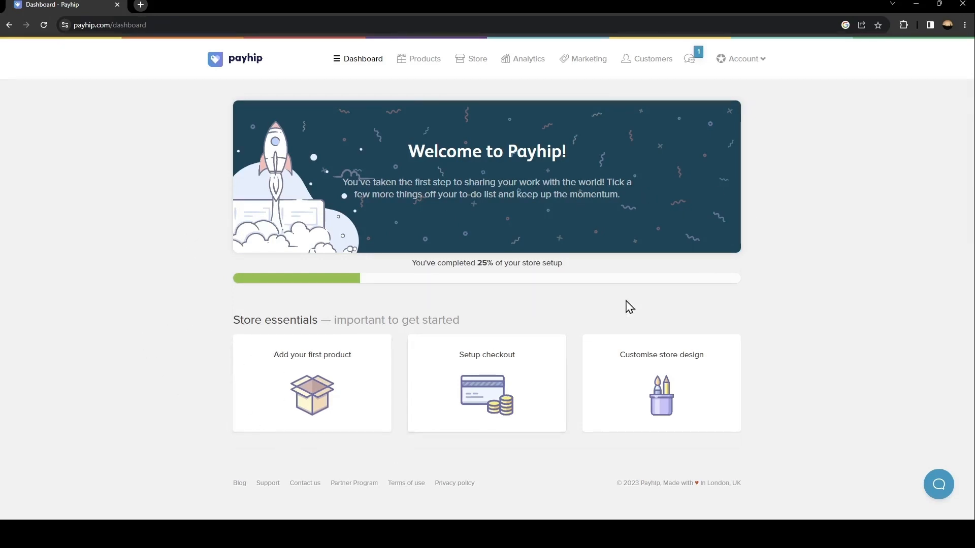
{"action": "mouse_move", "coordinate": [356, 251]}
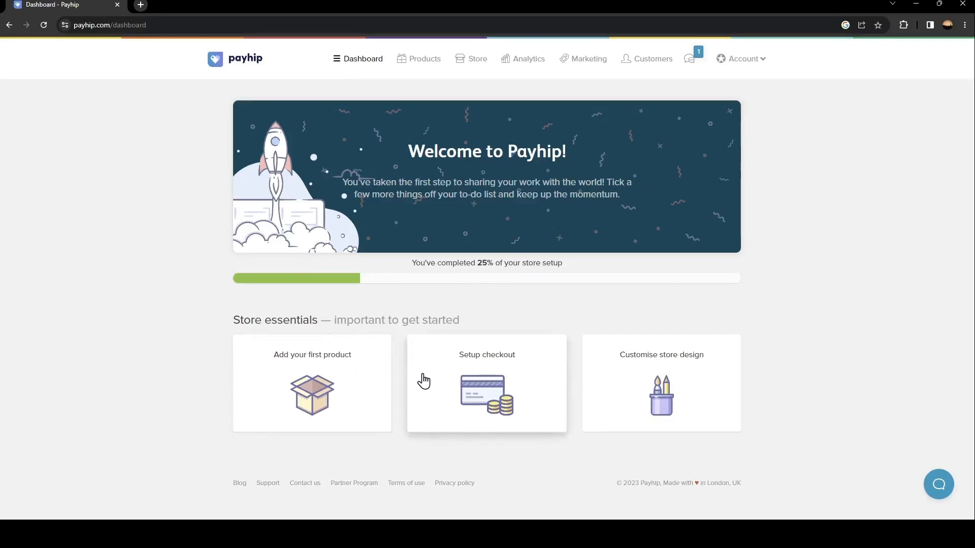
{"action": "mouse_move", "coordinate": [262, 398]}
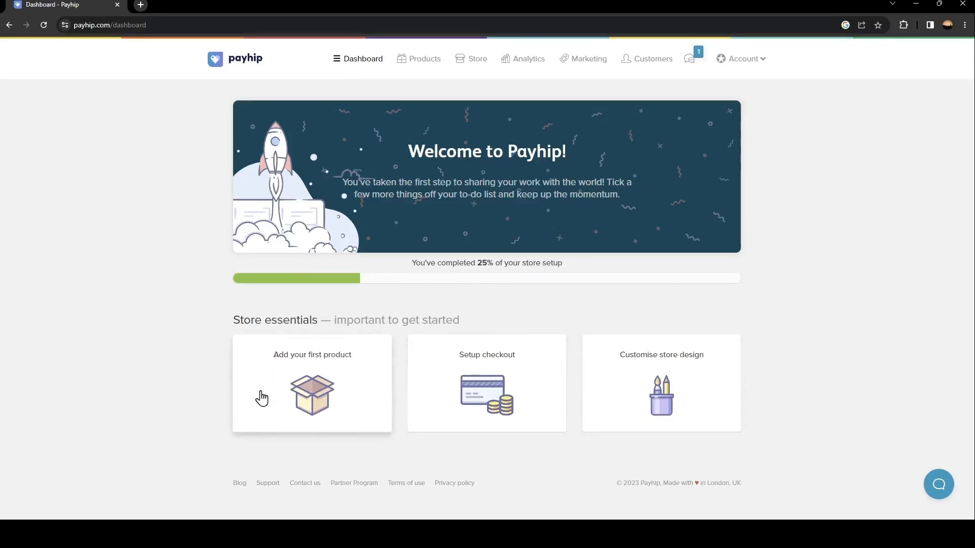
{"action": "mouse_move", "coordinate": [526, 405]}
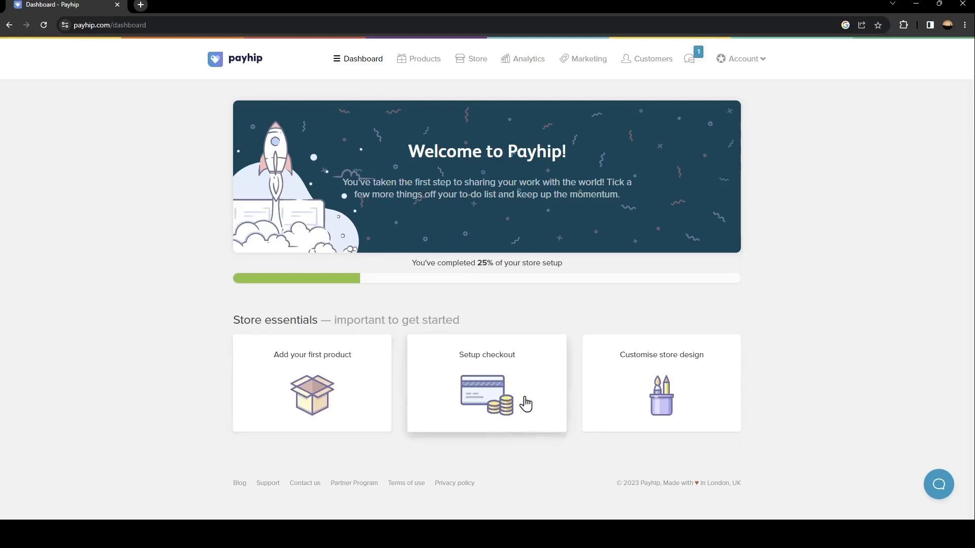
{"action": "mouse_move", "coordinate": [516, 331]}
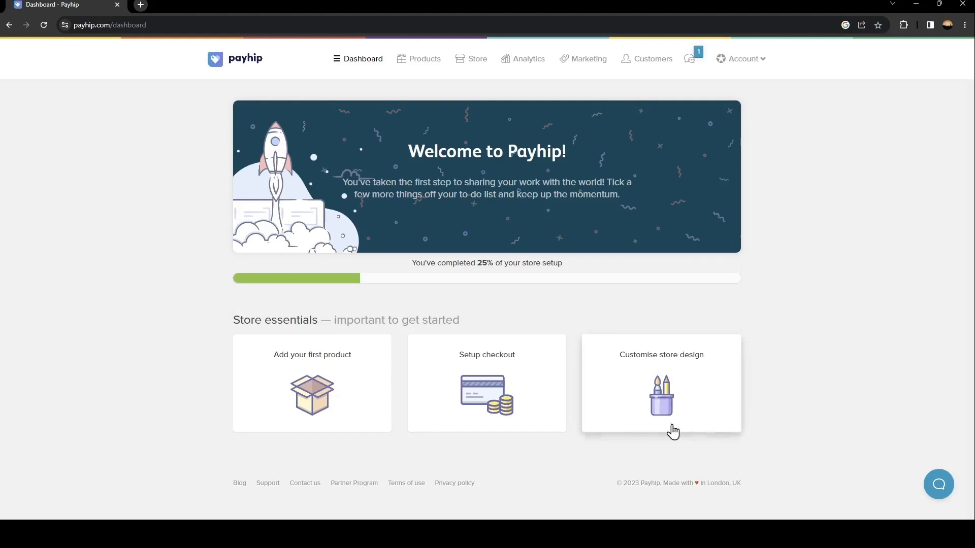
{"action": "mouse_move", "coordinate": [632, 321]}
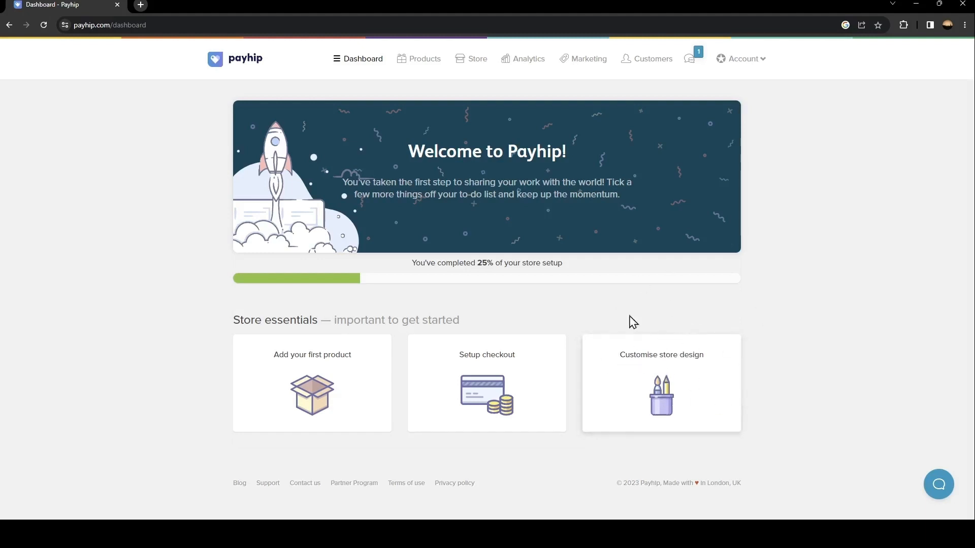
{"action": "mouse_move", "coordinate": [469, 128]}
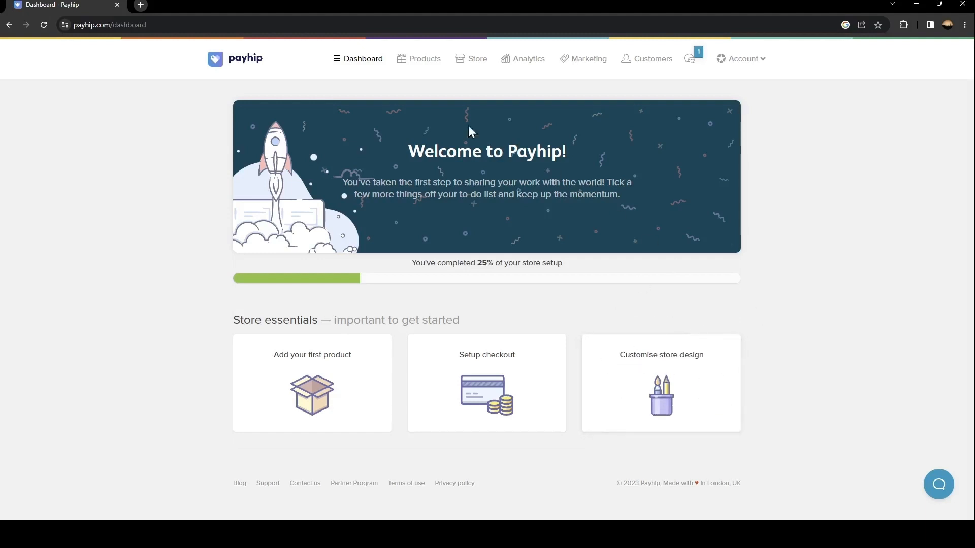
- View the empty Products page, then head to the Store page
{"action": "left_click", "coordinate": [424, 59]}
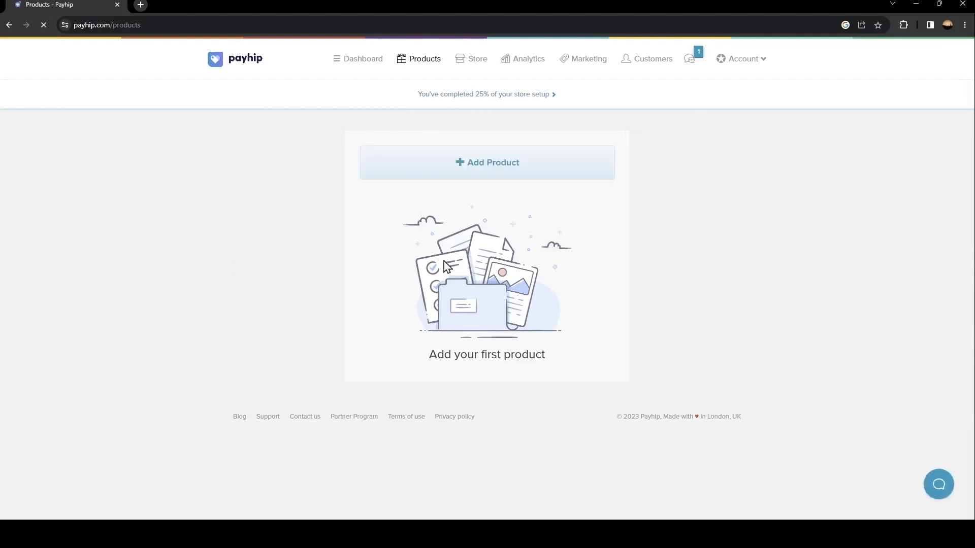
{"action": "mouse_move", "coordinate": [642, 366]}
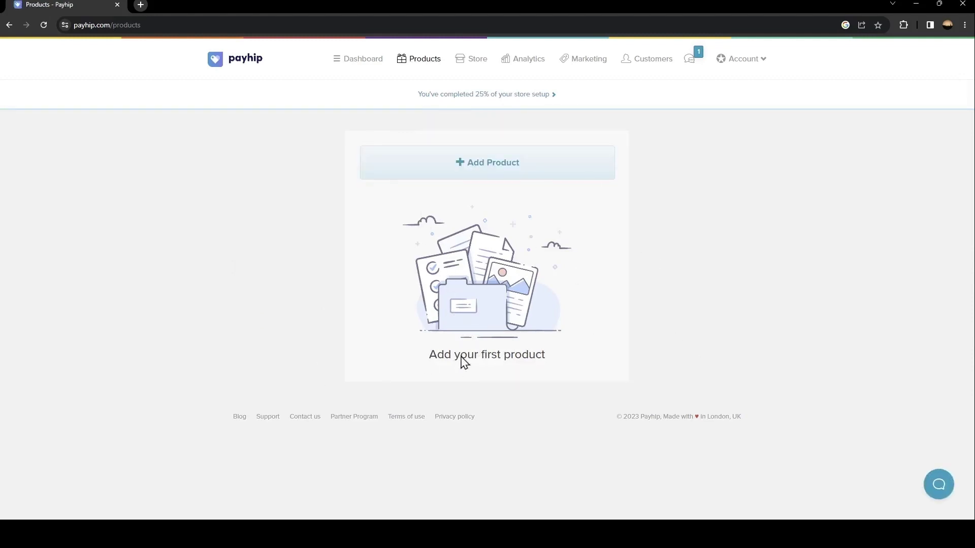
{"action": "left_click", "coordinate": [477, 59]}
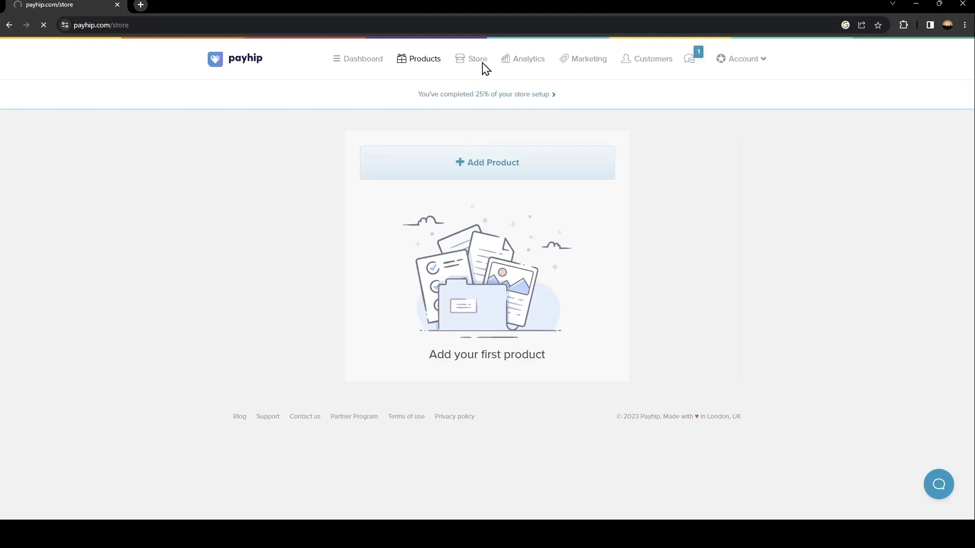
- Review the Your Store page with its store builder, then move on to Analytics
{"action": "left_click", "coordinate": [477, 59]}
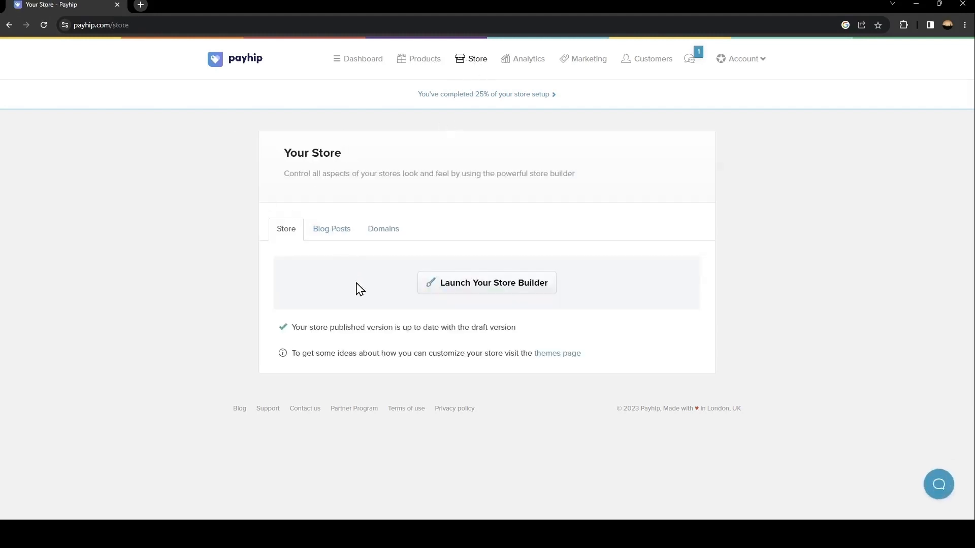
{"action": "mouse_move", "coordinate": [358, 258]}
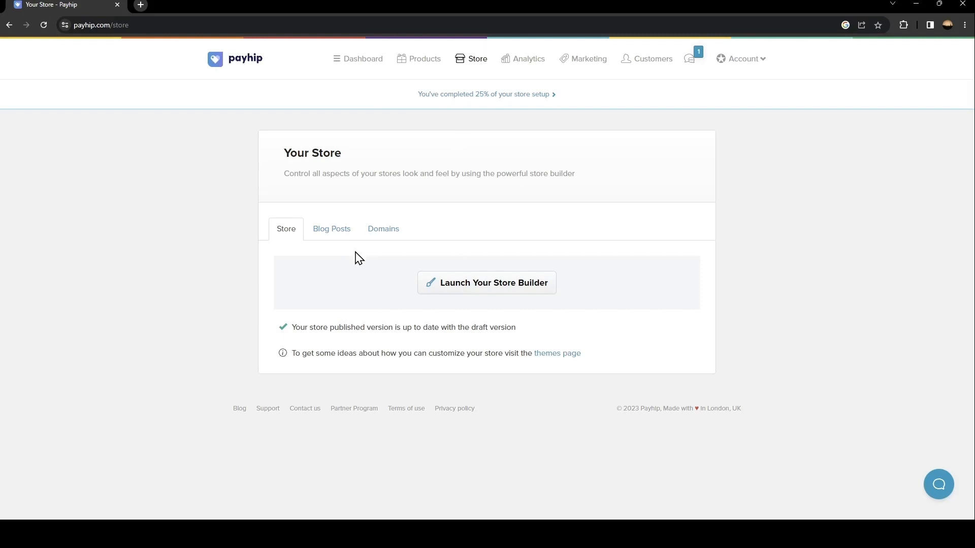
{"action": "mouse_move", "coordinate": [719, 378]}
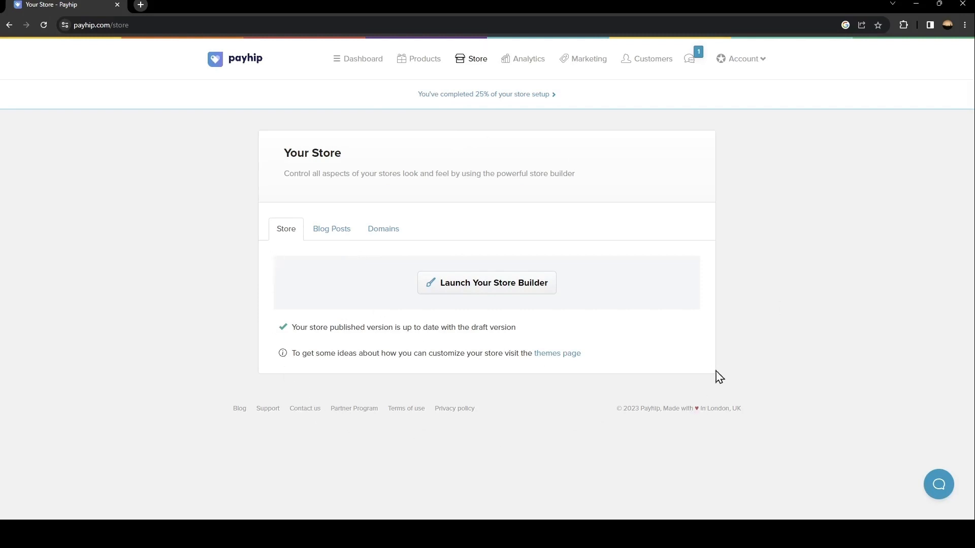
{"action": "mouse_move", "coordinate": [294, 330]}
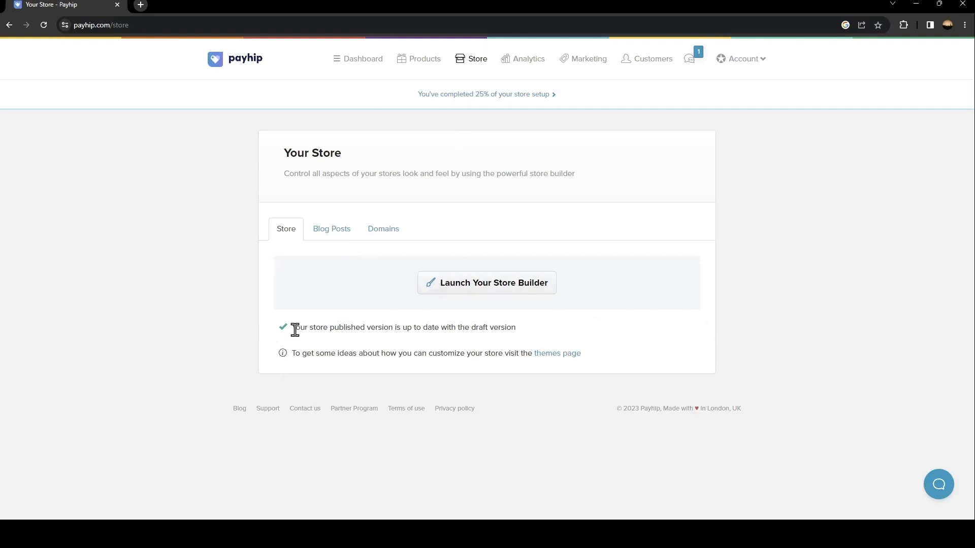
{"action": "mouse_move", "coordinate": [380, 318]}
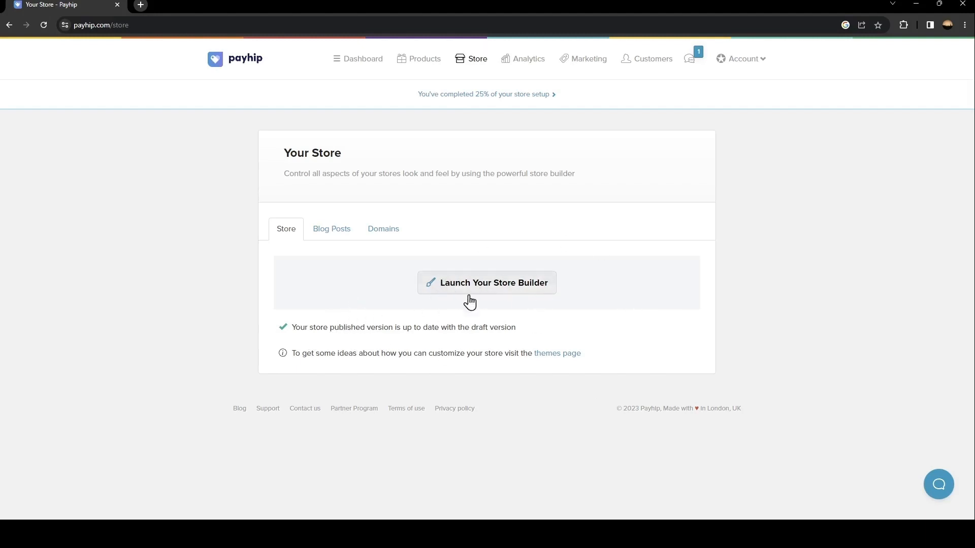
{"action": "mouse_move", "coordinate": [485, 302]}
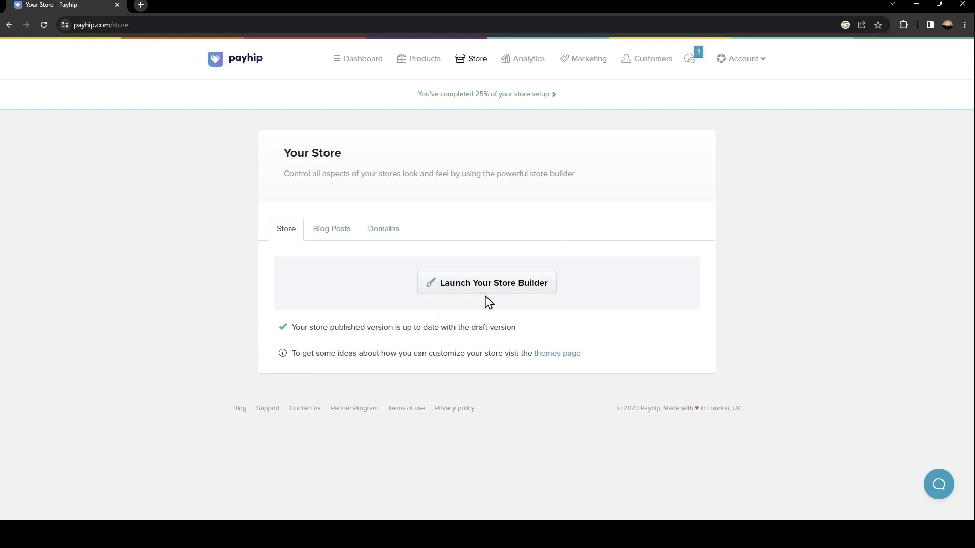
{"action": "mouse_move", "coordinate": [493, 308]}
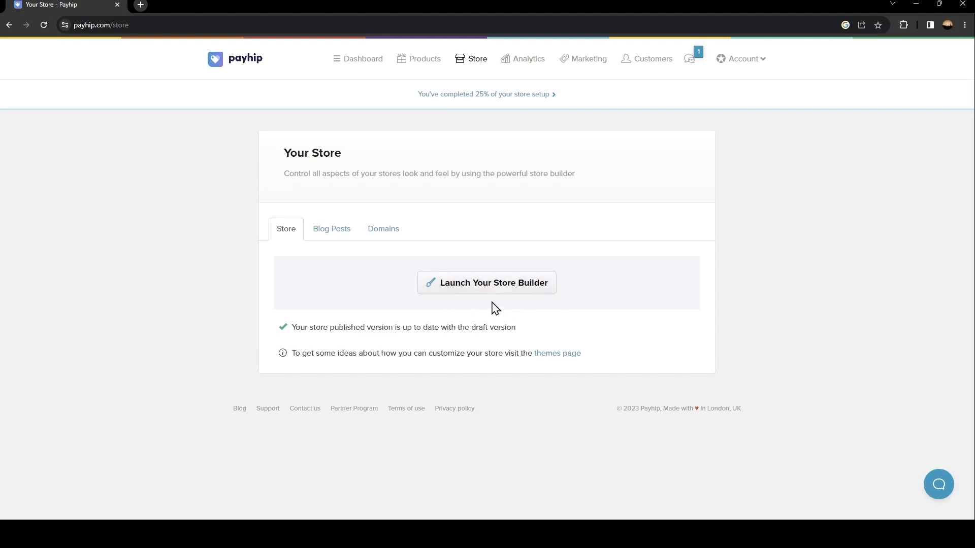
{"action": "mouse_move", "coordinate": [498, 296]}
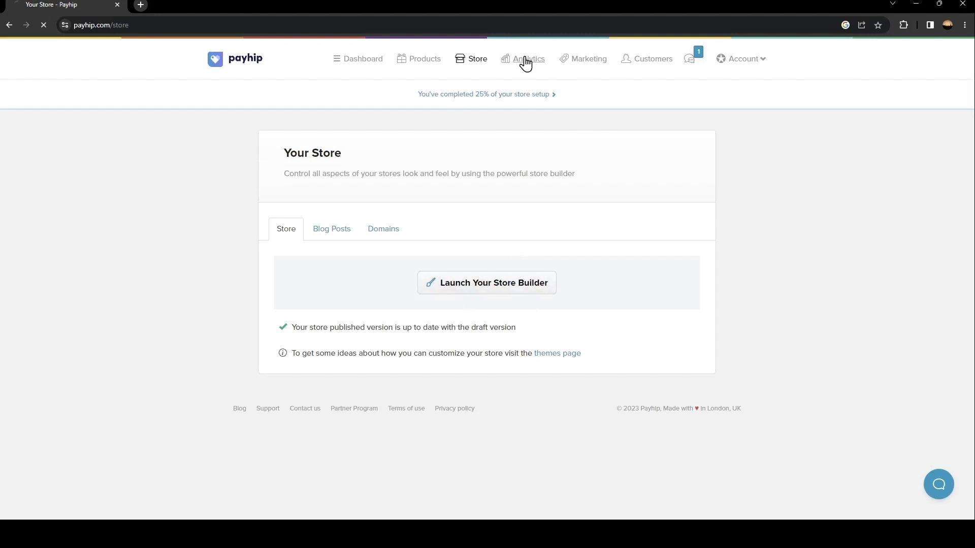
{"action": "left_click", "coordinate": [528, 59]}
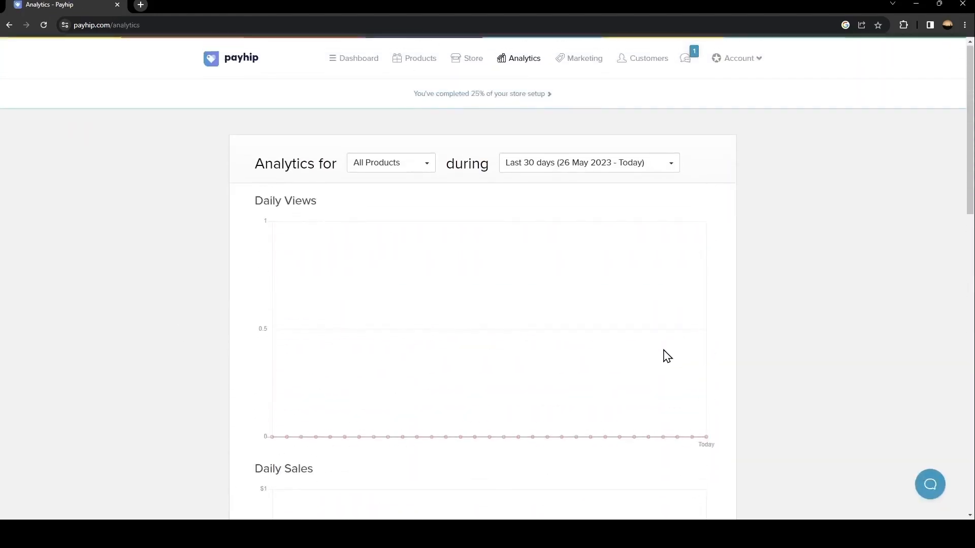
{"action": "mouse_move", "coordinate": [275, 341]}
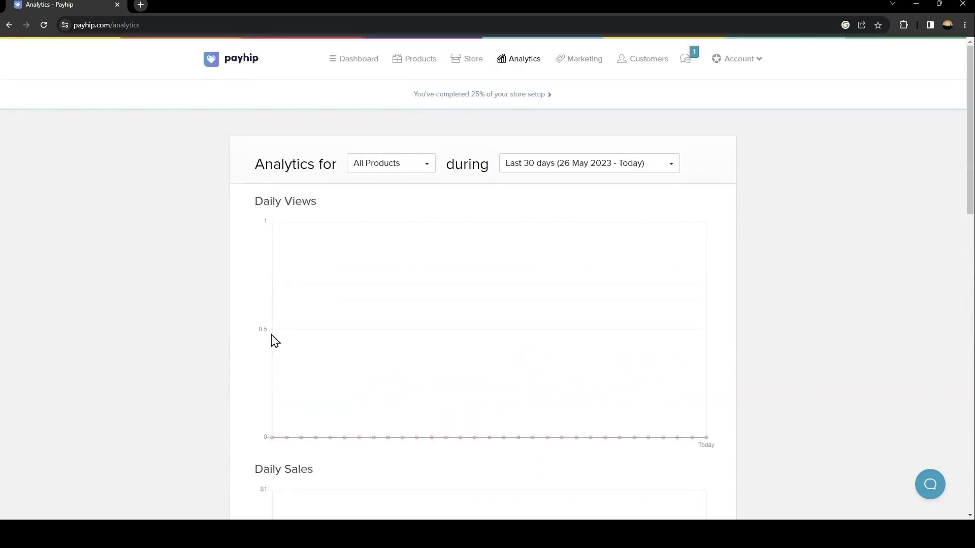
- Scroll through the empty Daily Views and Daily Sales charts, then move to Marketing
{"action": "scroll", "scroll_direction": "down", "scroll_amount": 3}
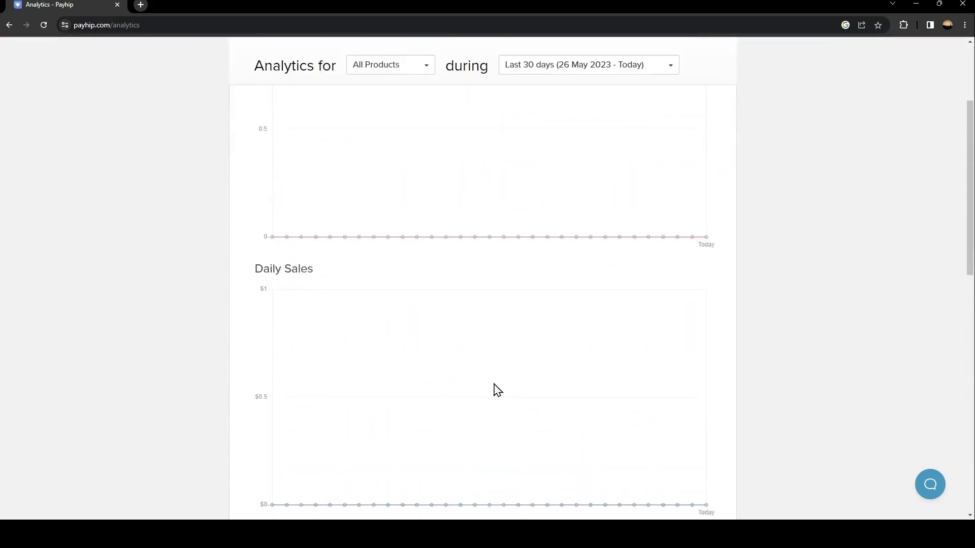
{"action": "scroll", "scroll_direction": "down", "scroll_amount": 3}
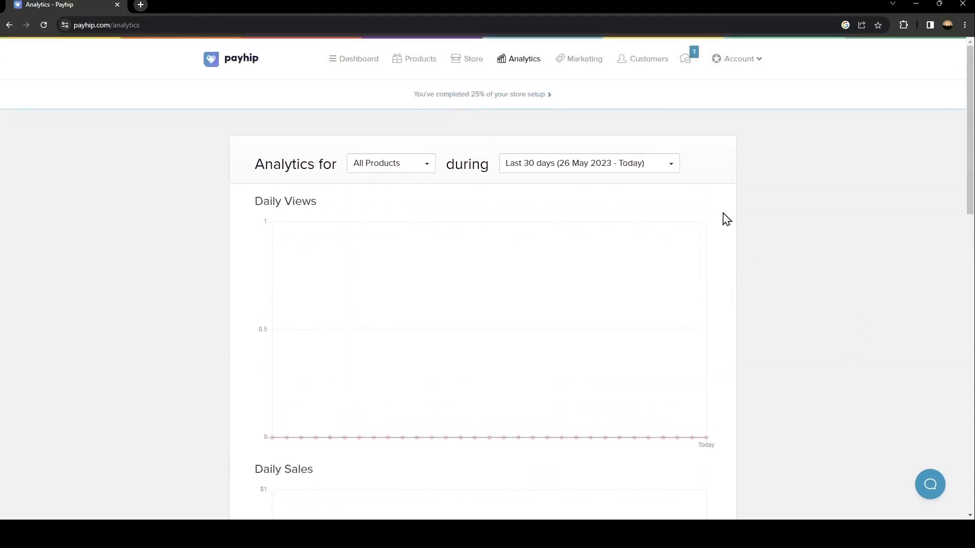
{"action": "left_click", "coordinate": [584, 58]}
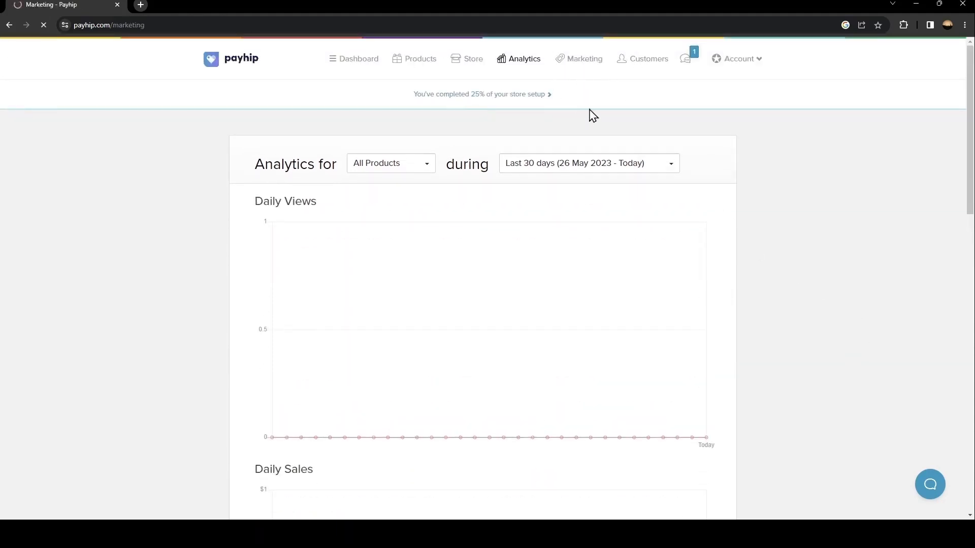
- Review the Marketing page's Coupons tab showing 0 coupons, then move to Customers
{"action": "left_click", "coordinate": [585, 59]}
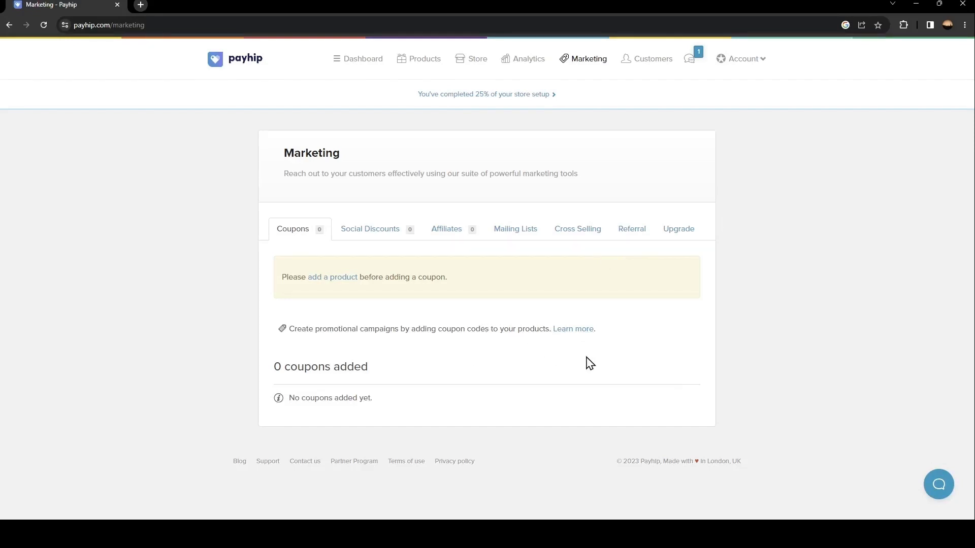
{"action": "mouse_move", "coordinate": [523, 372]}
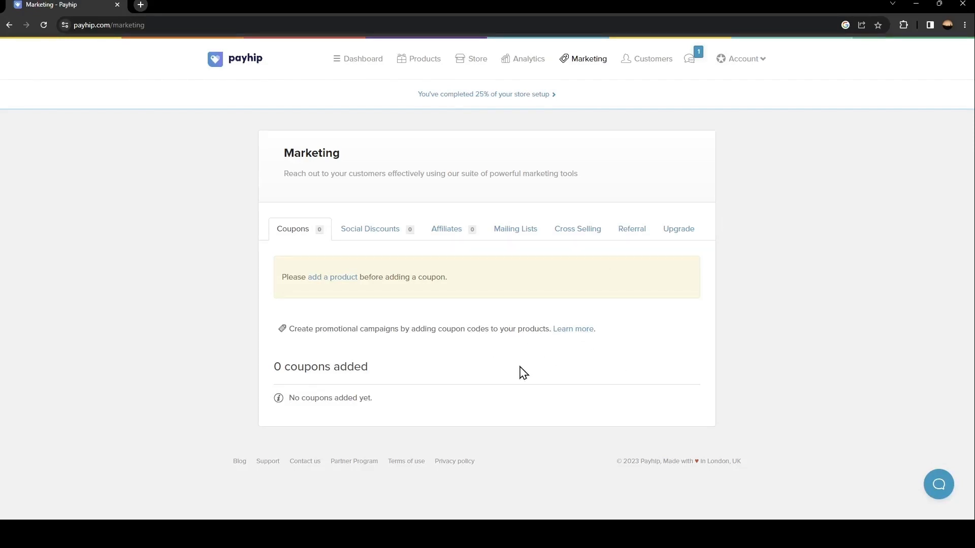
{"action": "mouse_move", "coordinate": [612, 286]}
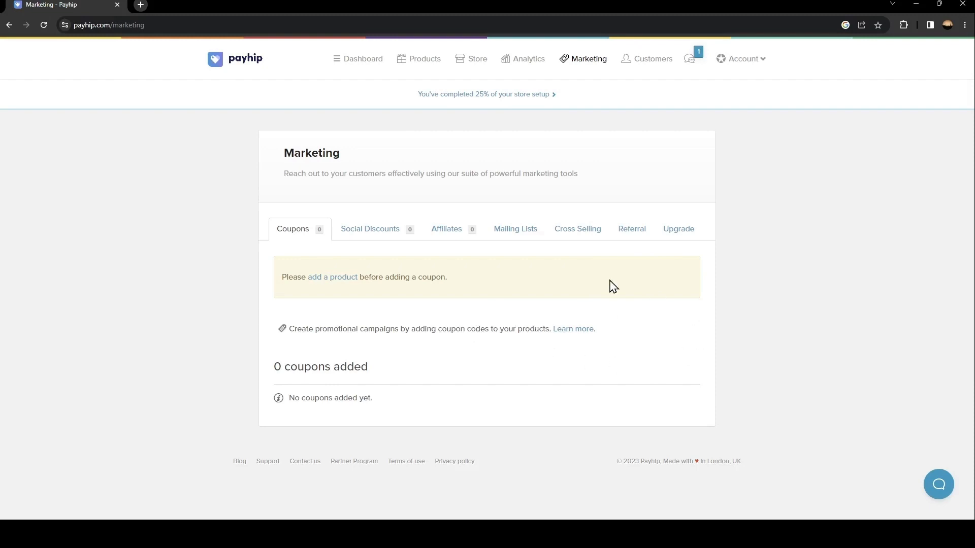
{"action": "mouse_move", "coordinate": [417, 326]}
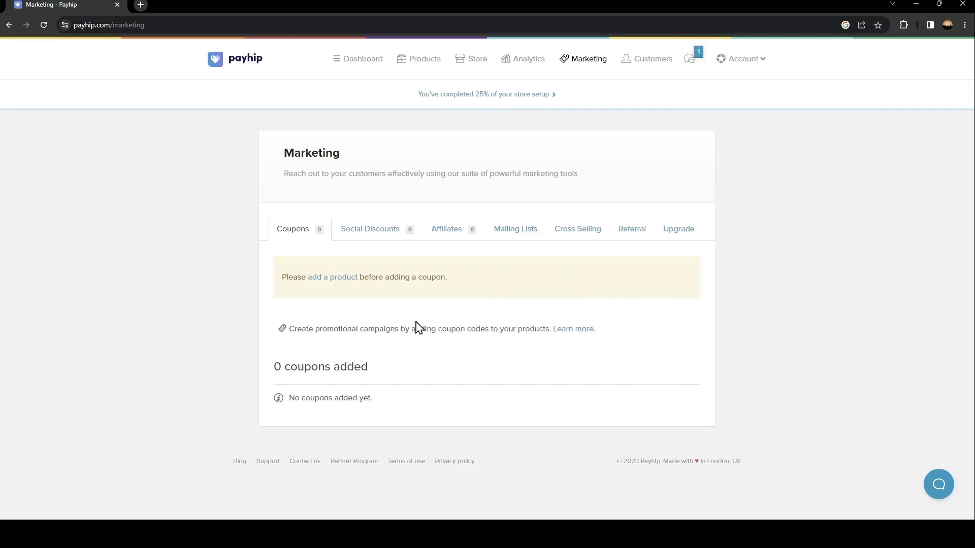
{"action": "mouse_move", "coordinate": [459, 174]}
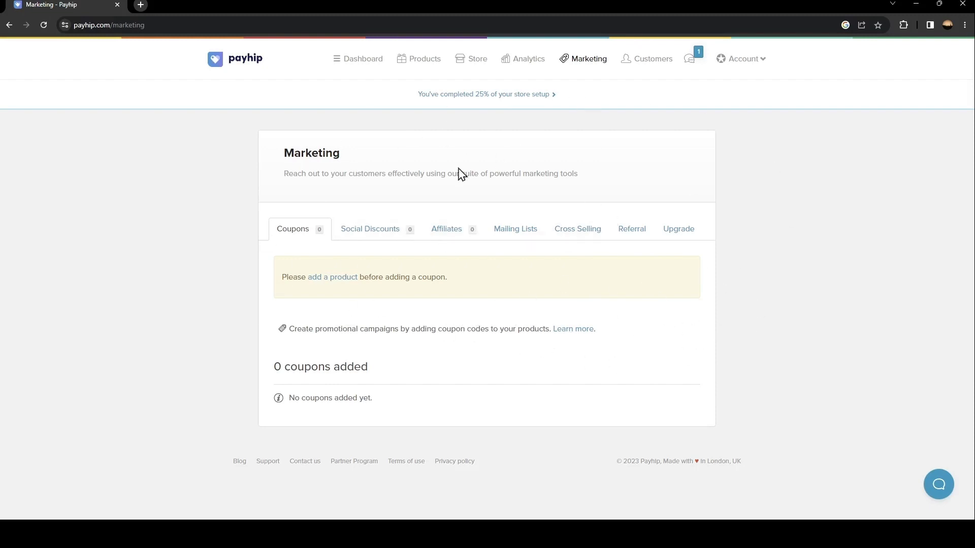
{"action": "mouse_move", "coordinate": [529, 274]}
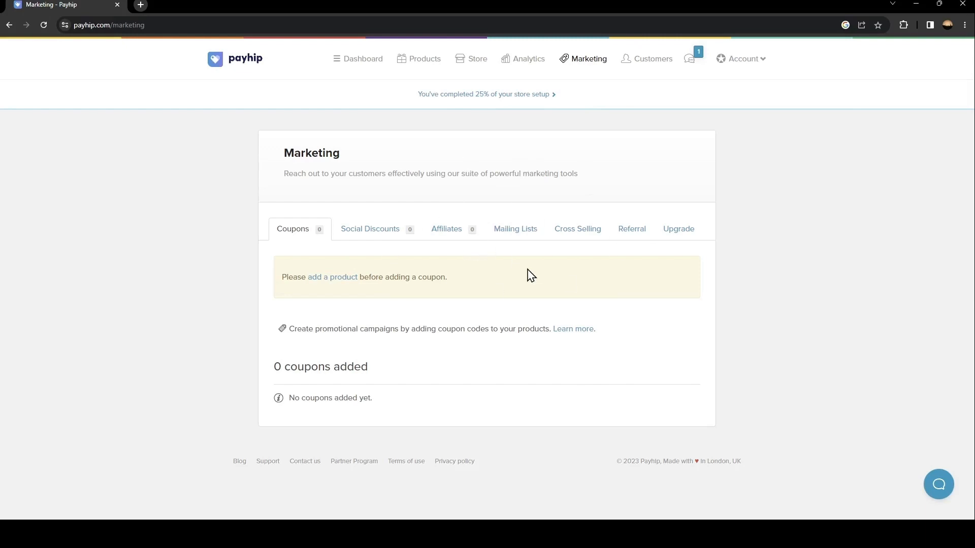
{"action": "left_click", "coordinate": [652, 58]}
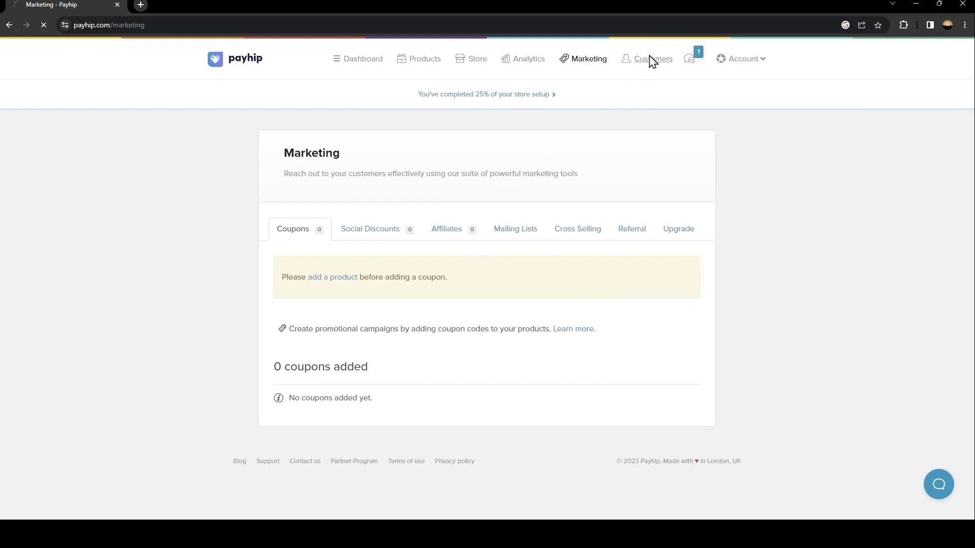
- View the Customers page showing 0 orders and its related tabs
{"action": "left_click", "coordinate": [654, 59]}
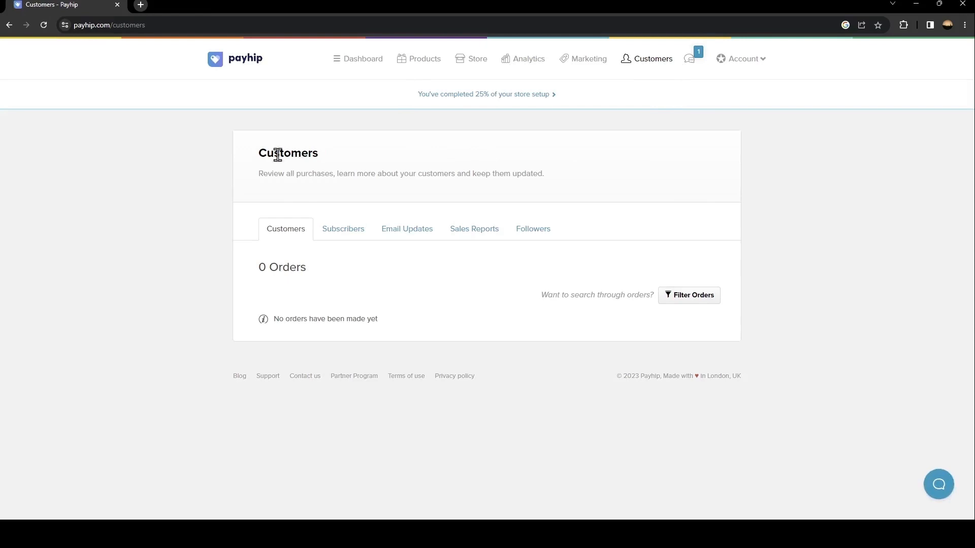
{"action": "mouse_move", "coordinate": [564, 256]}
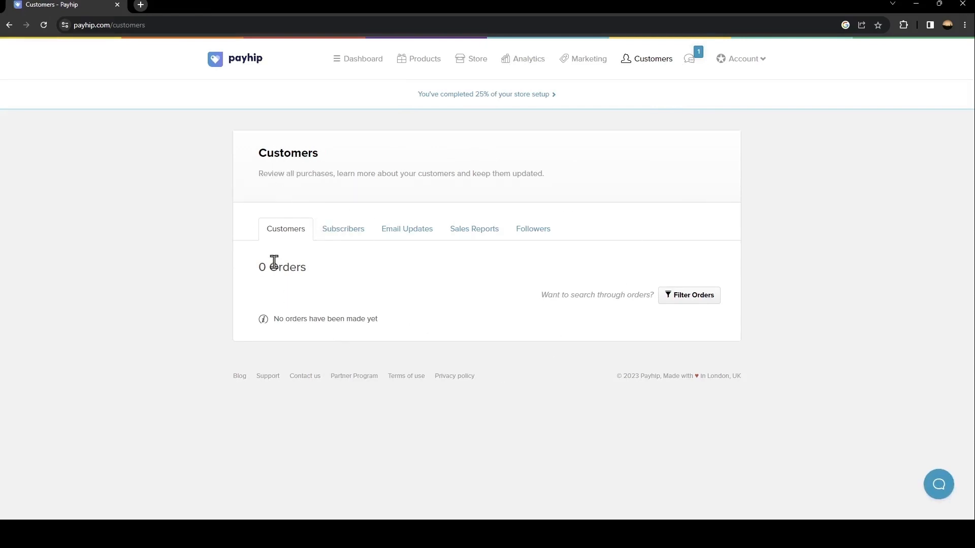
{"action": "mouse_move", "coordinate": [325, 316]}
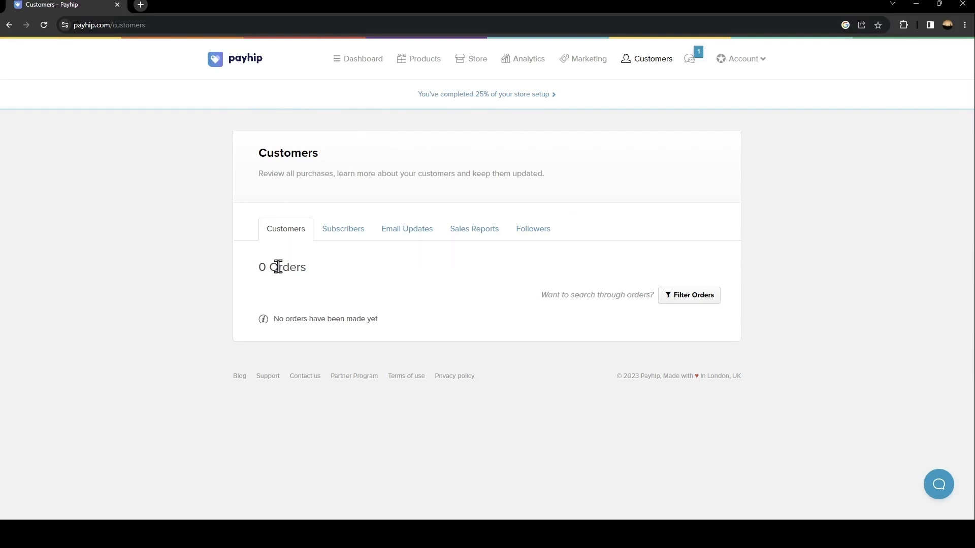
{"action": "mouse_move", "coordinate": [372, 236]}
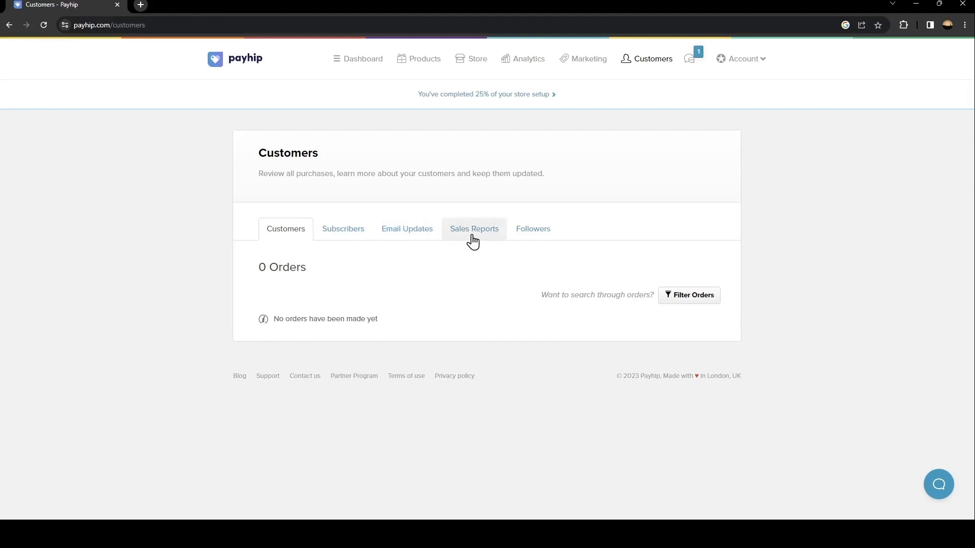
{"action": "mouse_move", "coordinate": [564, 242]}
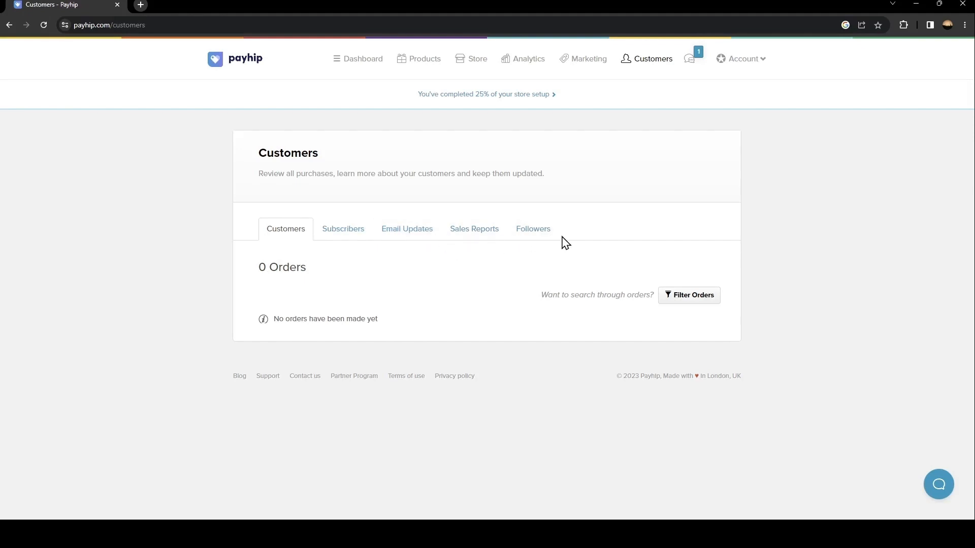
{"action": "mouse_move", "coordinate": [804, 289]}
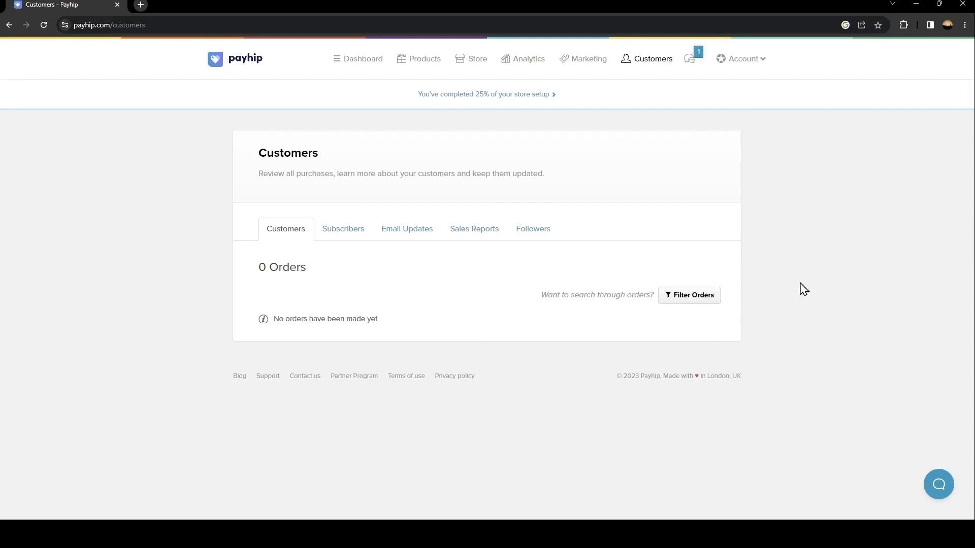
{"action": "mouse_move", "coordinate": [791, 431]}
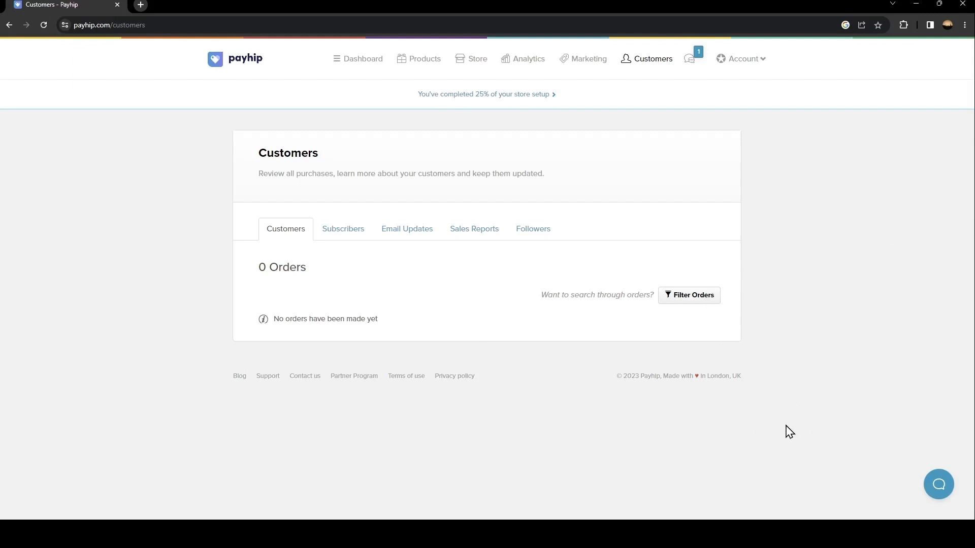